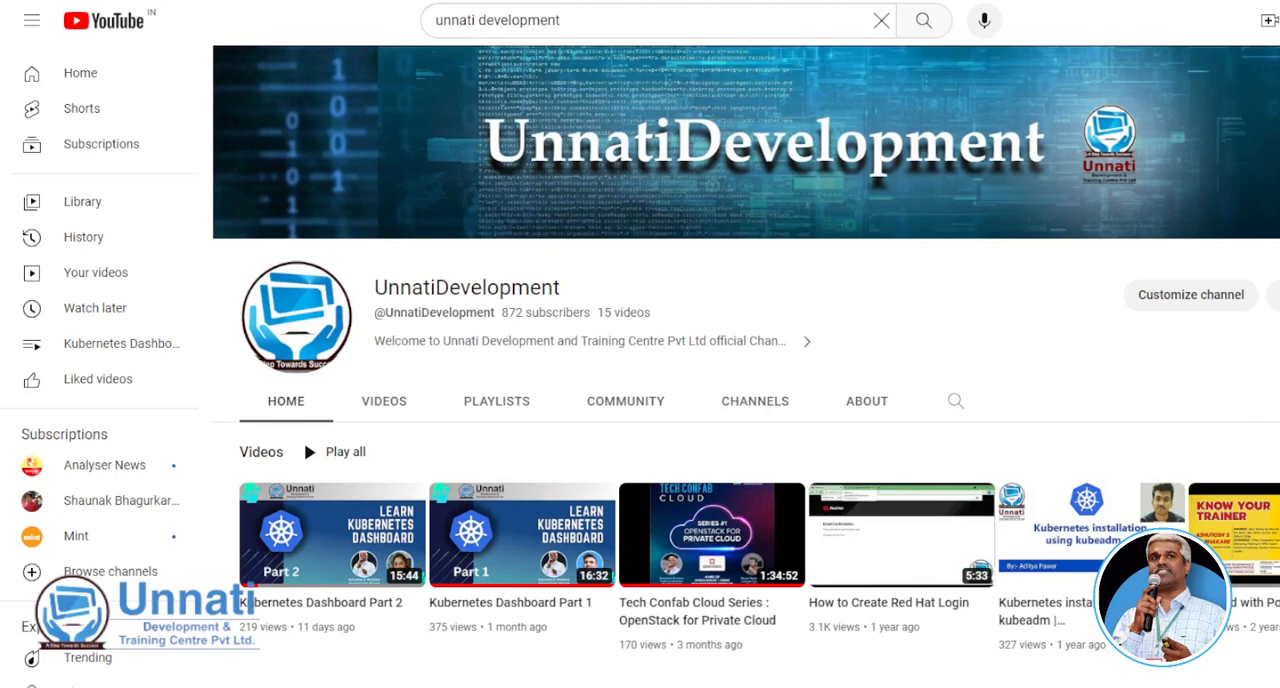
mouse_move(690, 336)
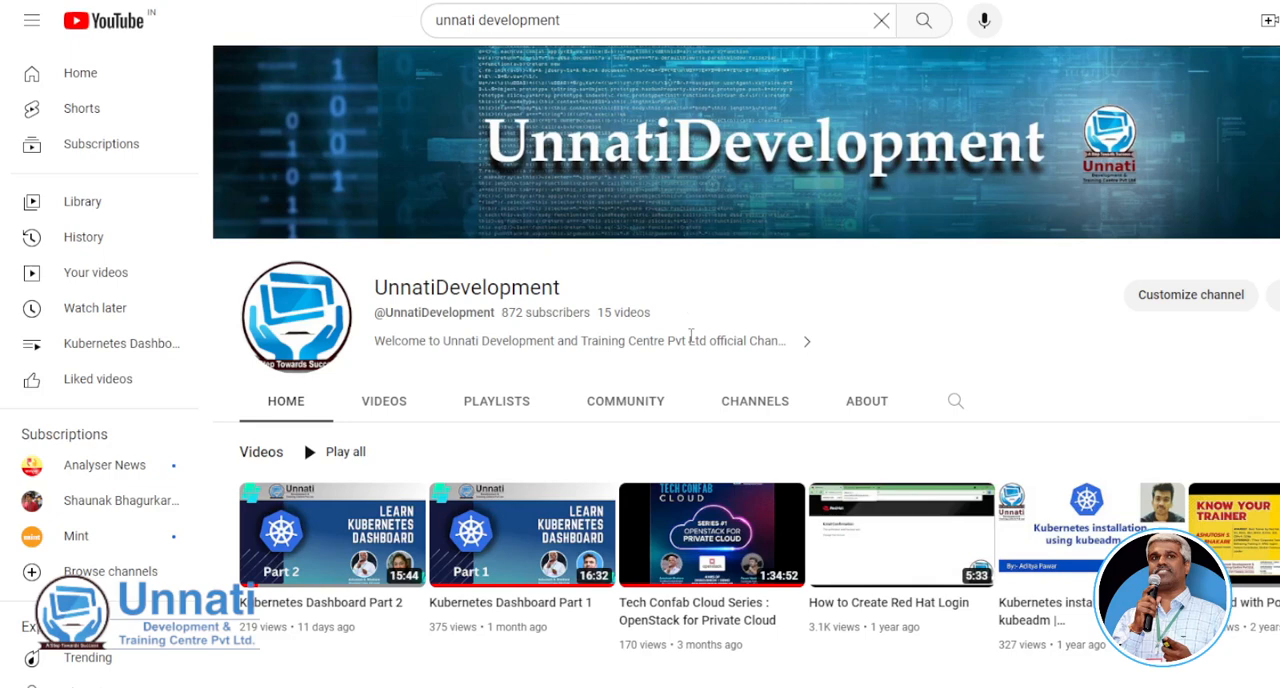
mouse_move(692, 336)
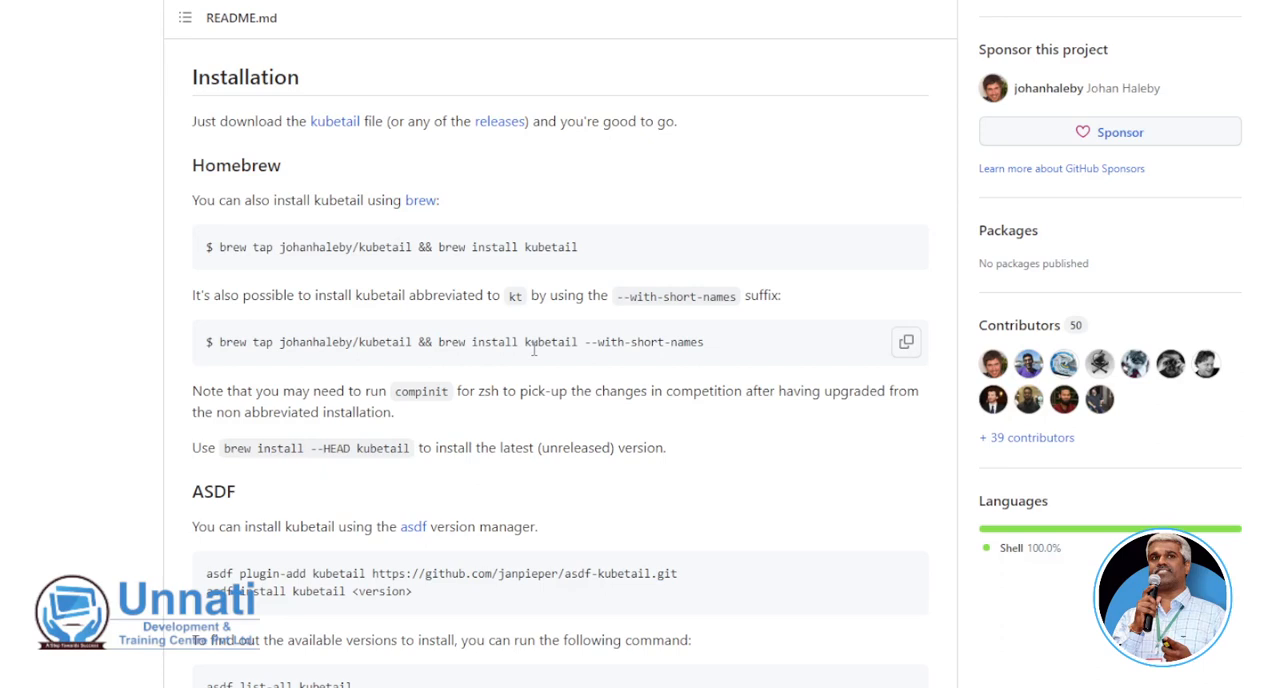
- Scroll the kubectx README to the manual installation section and select the kubens and kubectx symlink commands
scroll("down", 3)
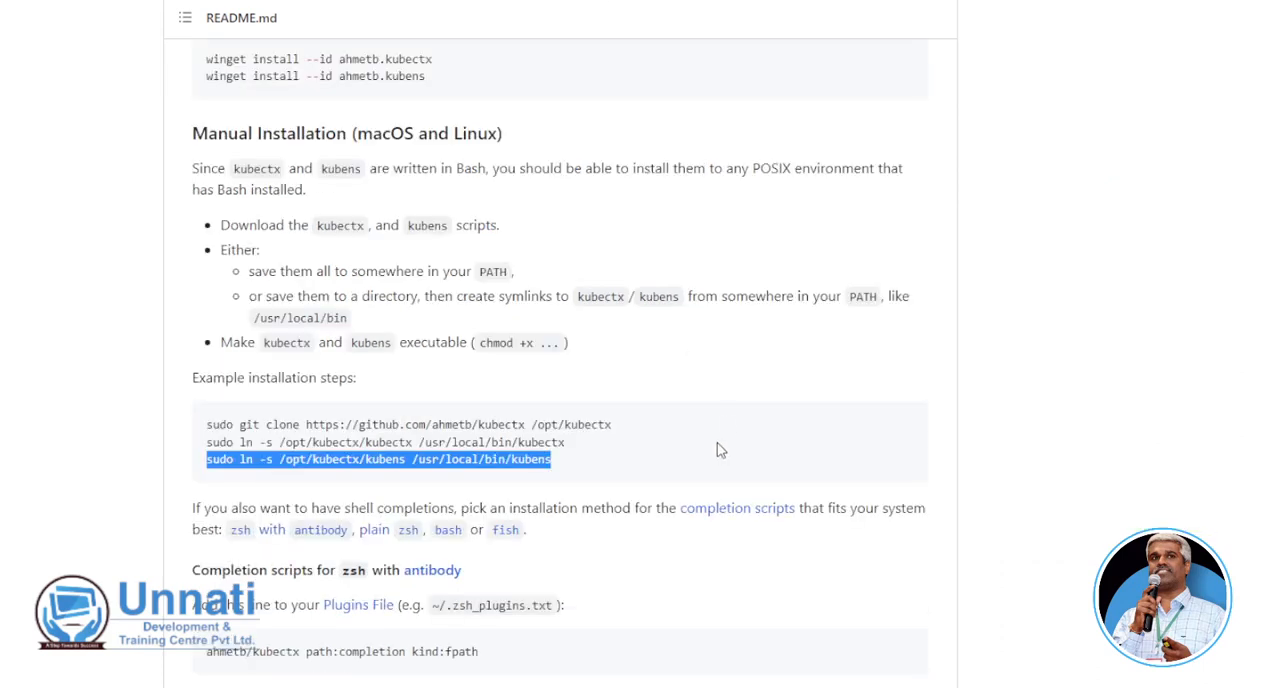
double_click(532, 460)
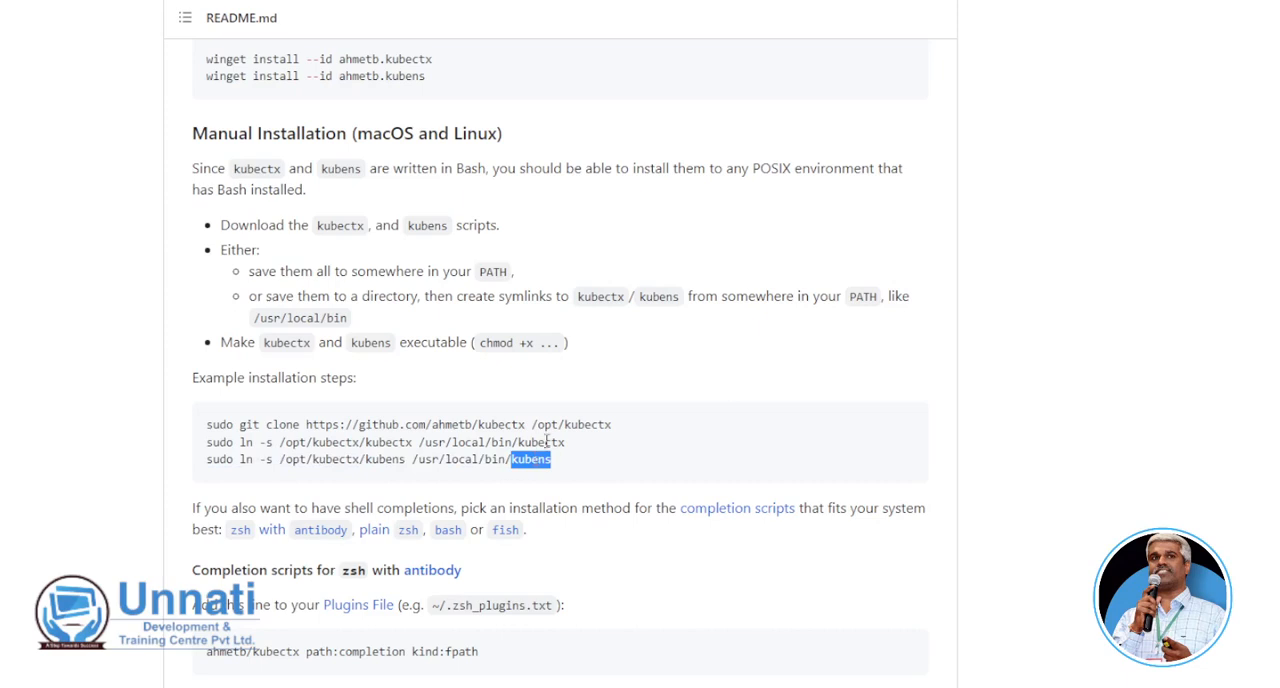
double_click(538, 442)
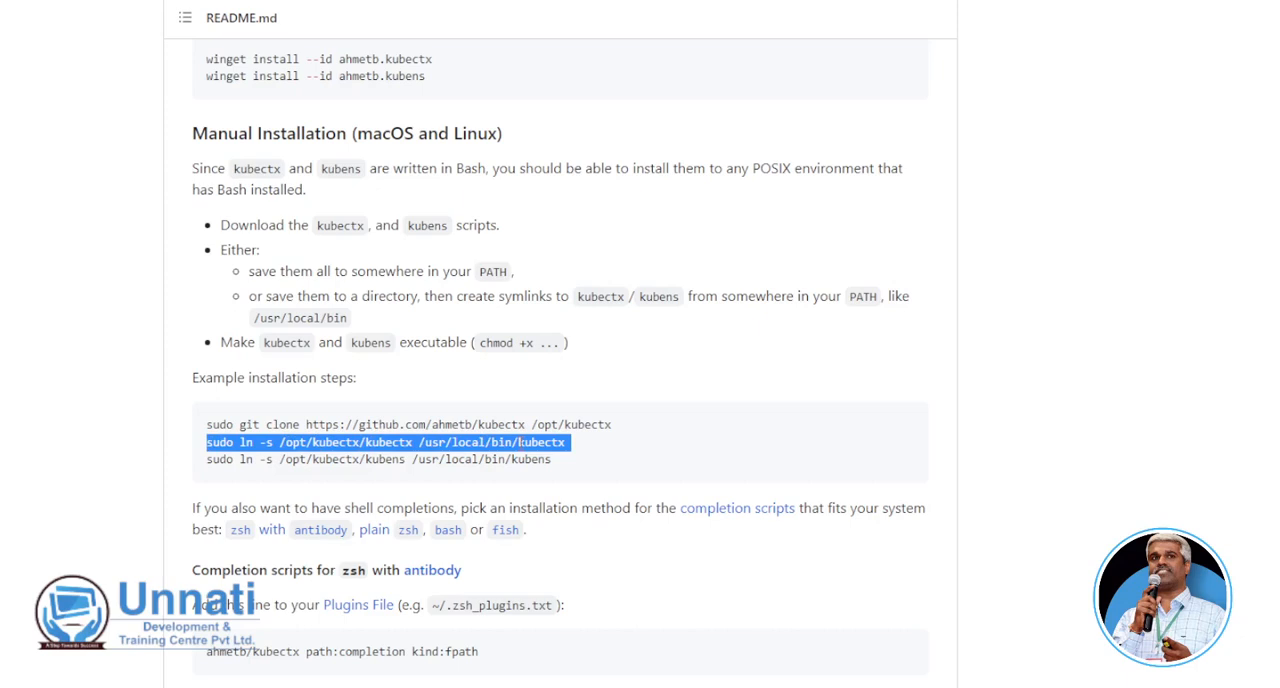
mouse_move(672, 448)
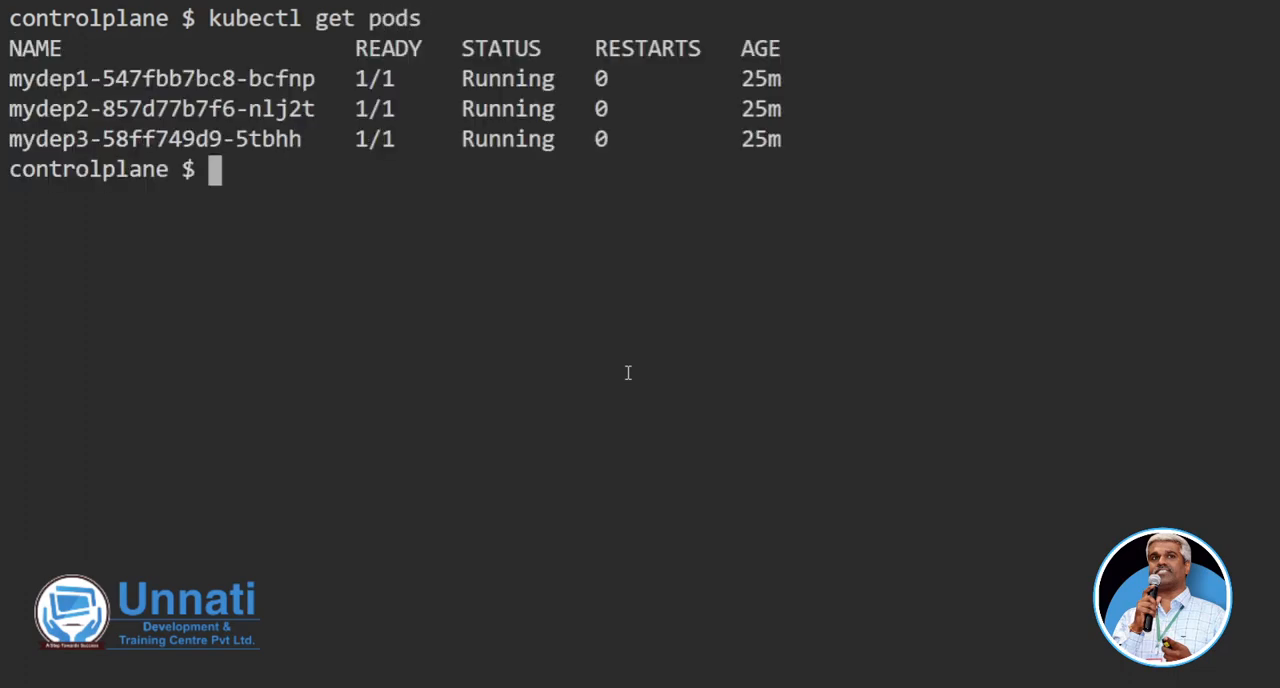
- List the running pods and the cluster namespaces with kubectl, then select the unnati namespace
type("kubectl get ns")
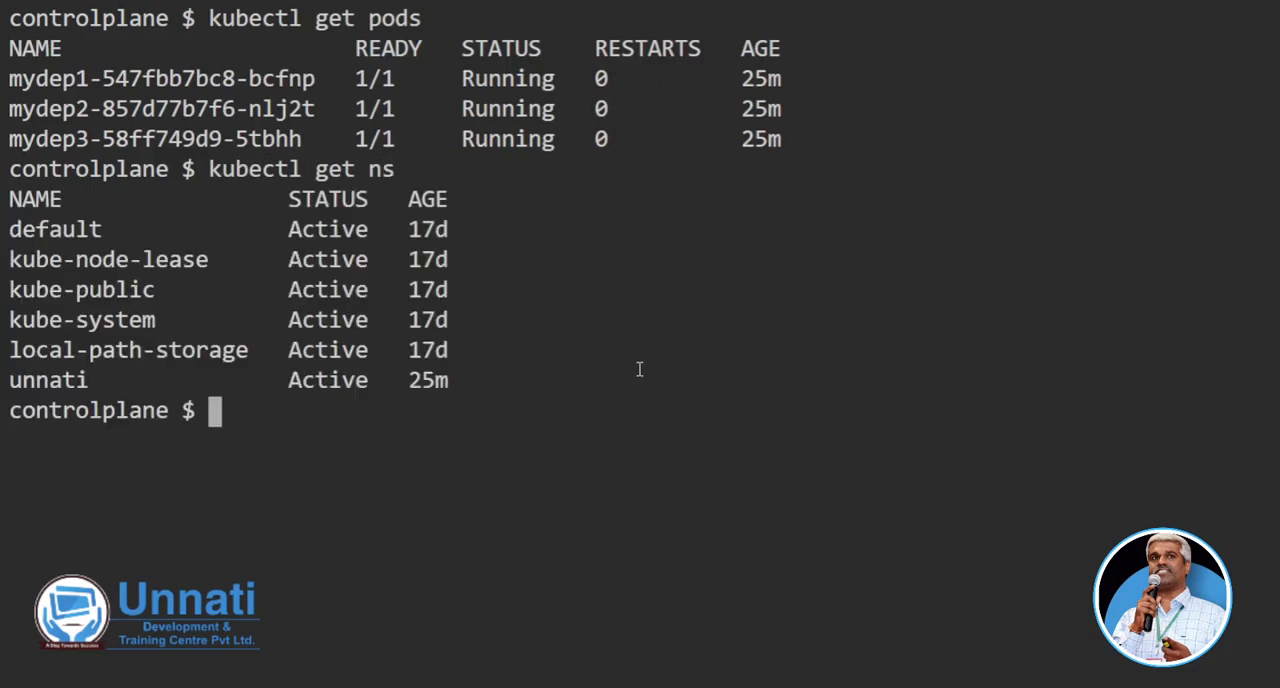
double_click(48, 380)
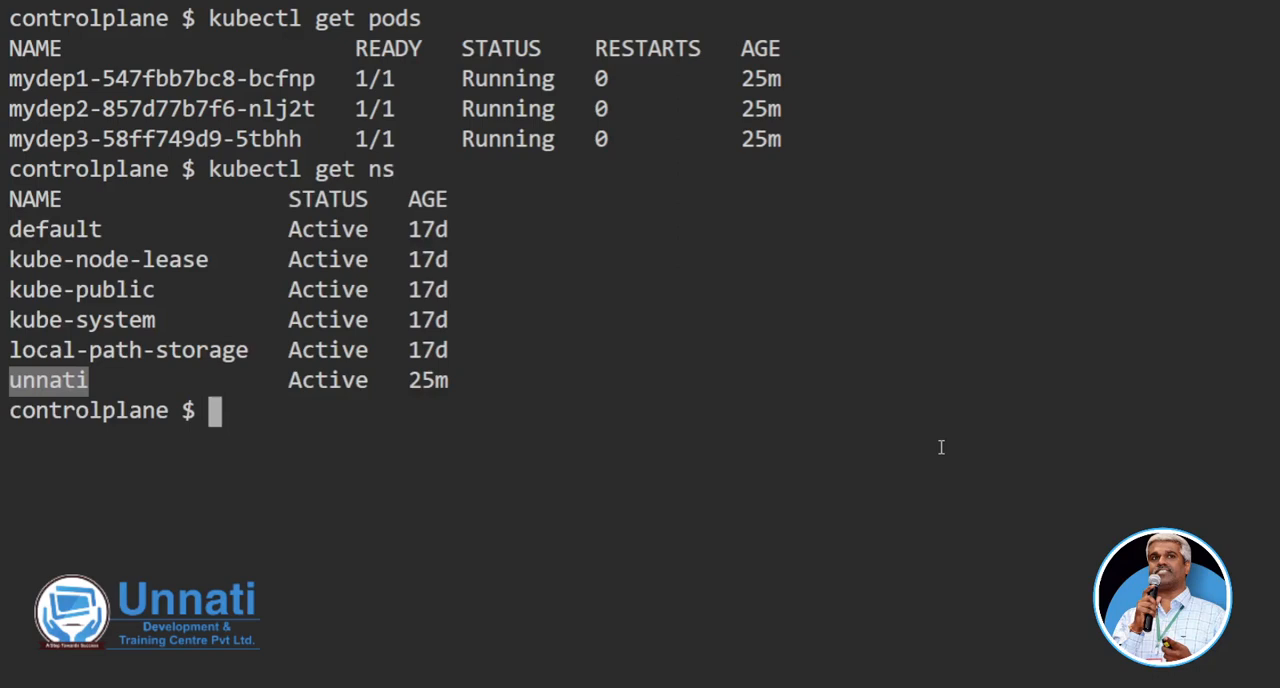
mouse_move(660, 406)
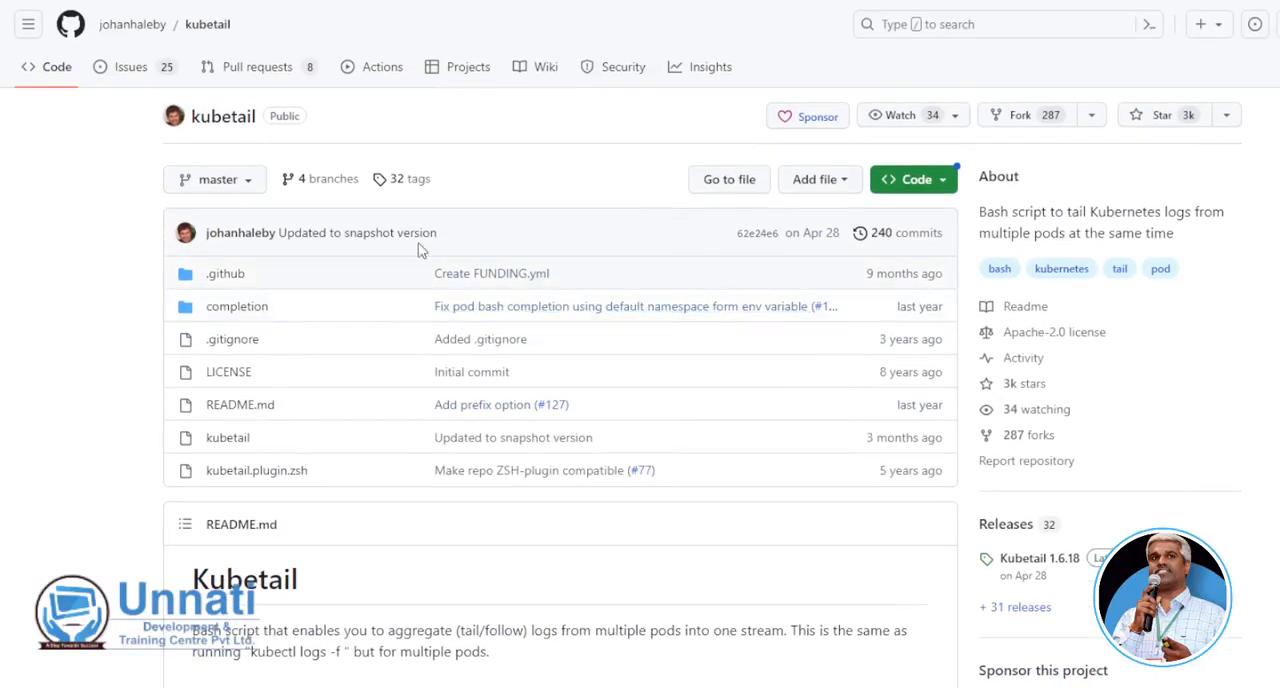
mouse_move(356, 232)
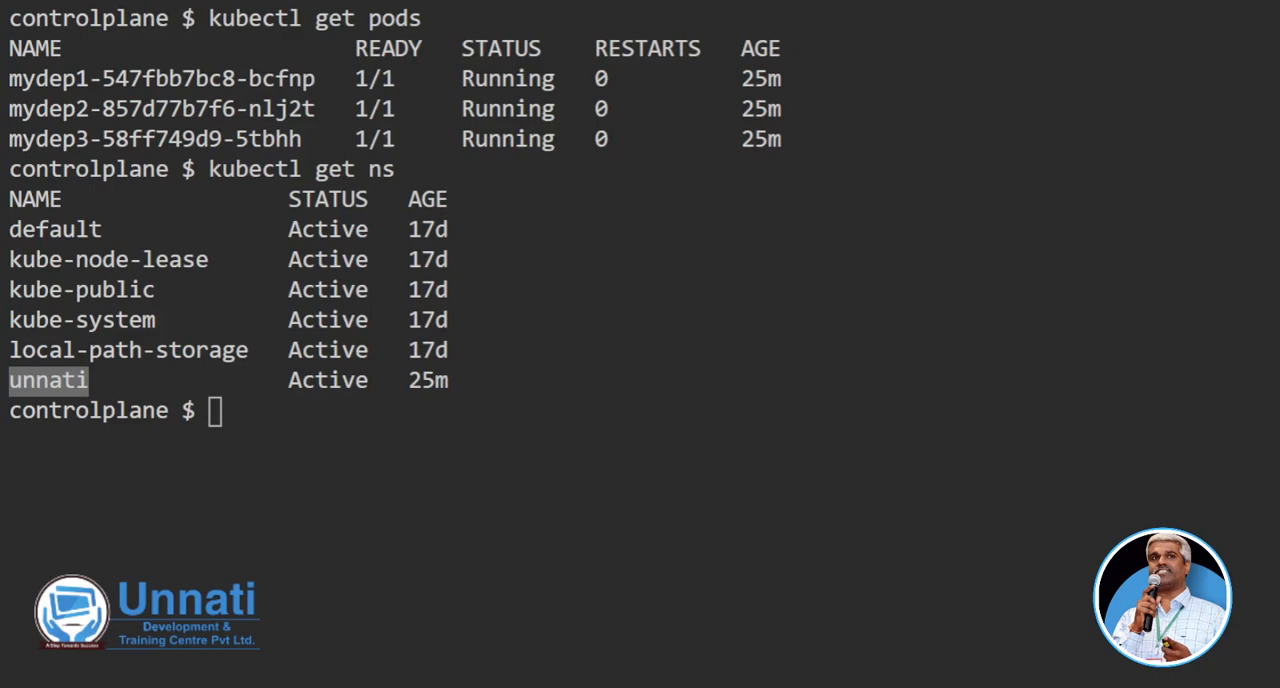
- Fetch the raw kubetail script with wget and move it into /usr/bin as an executable
type("wget https://raw.githubusercontent.com/johanhaleby/kubetail/master/kubetail")
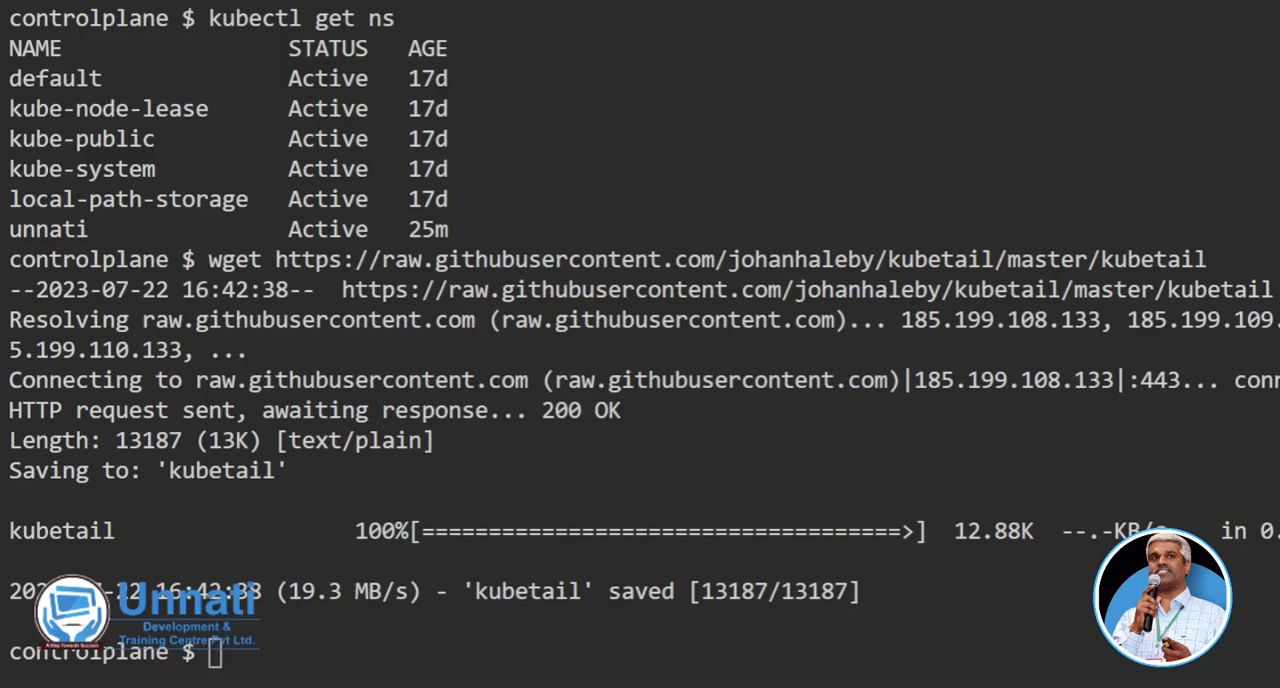
type("mv kubetail /usr/bin/")
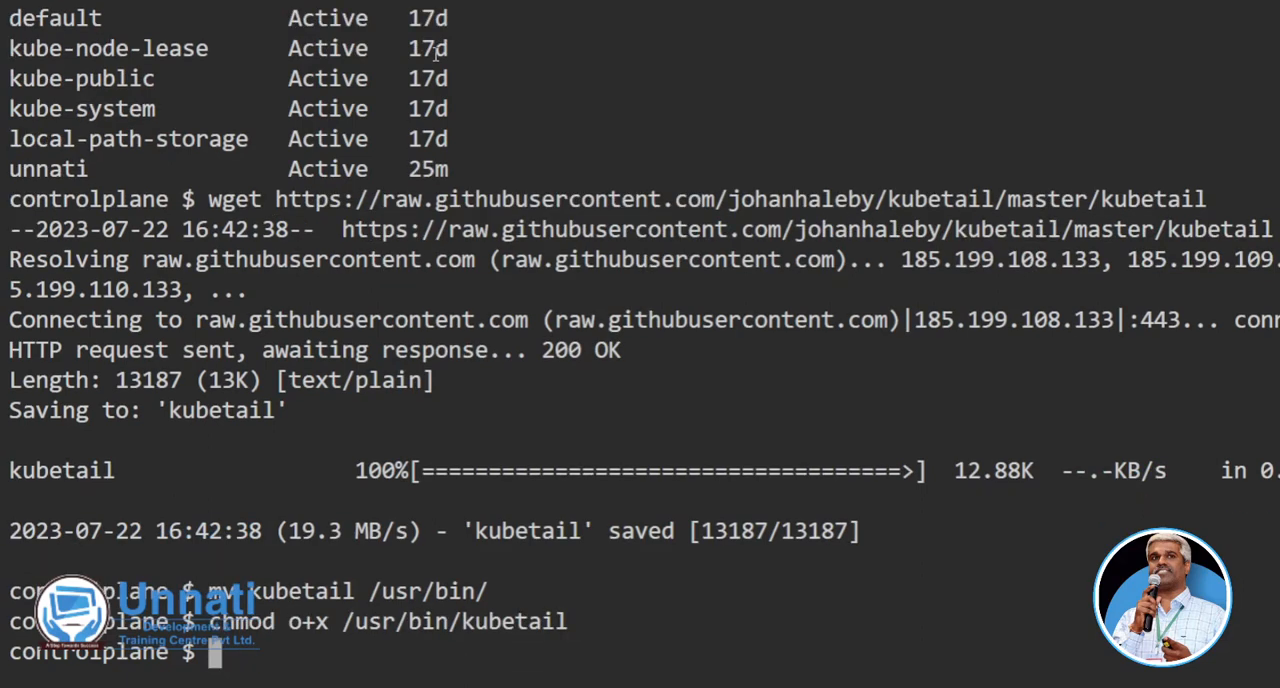
type("kubectl")
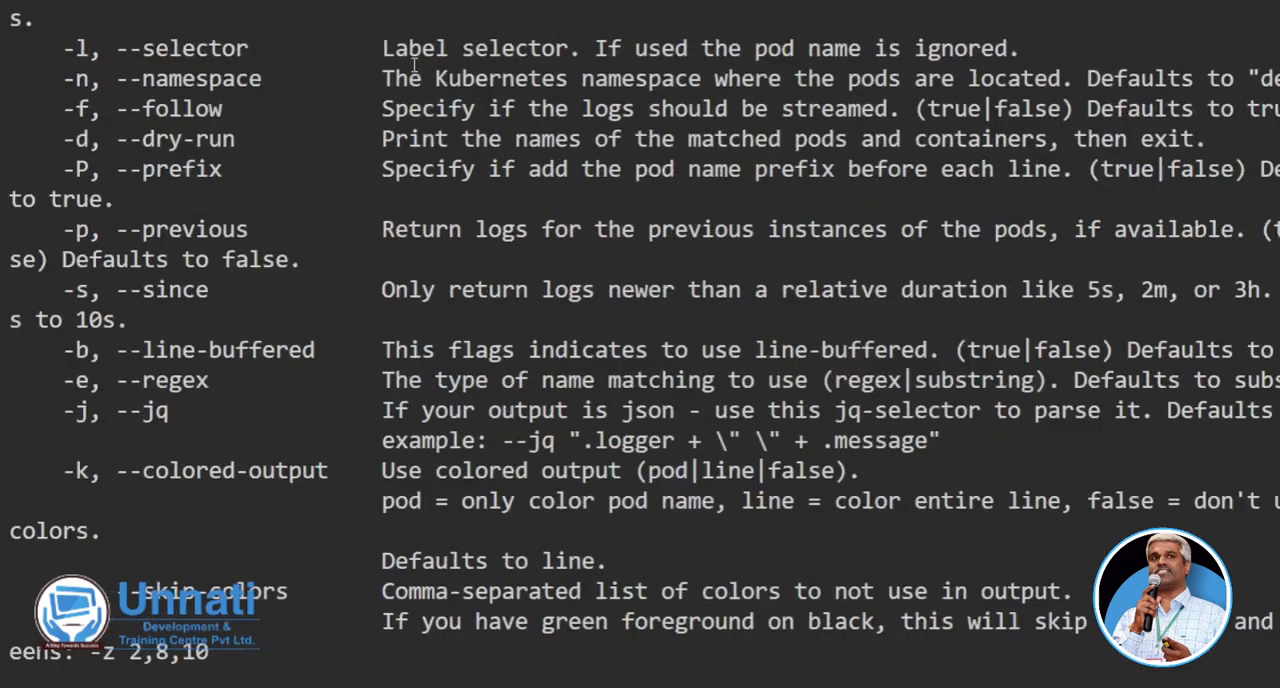
- Scroll through kubetail's usage examples, then run kubectl get pods to list the mydep pods
scroll("down", 3)
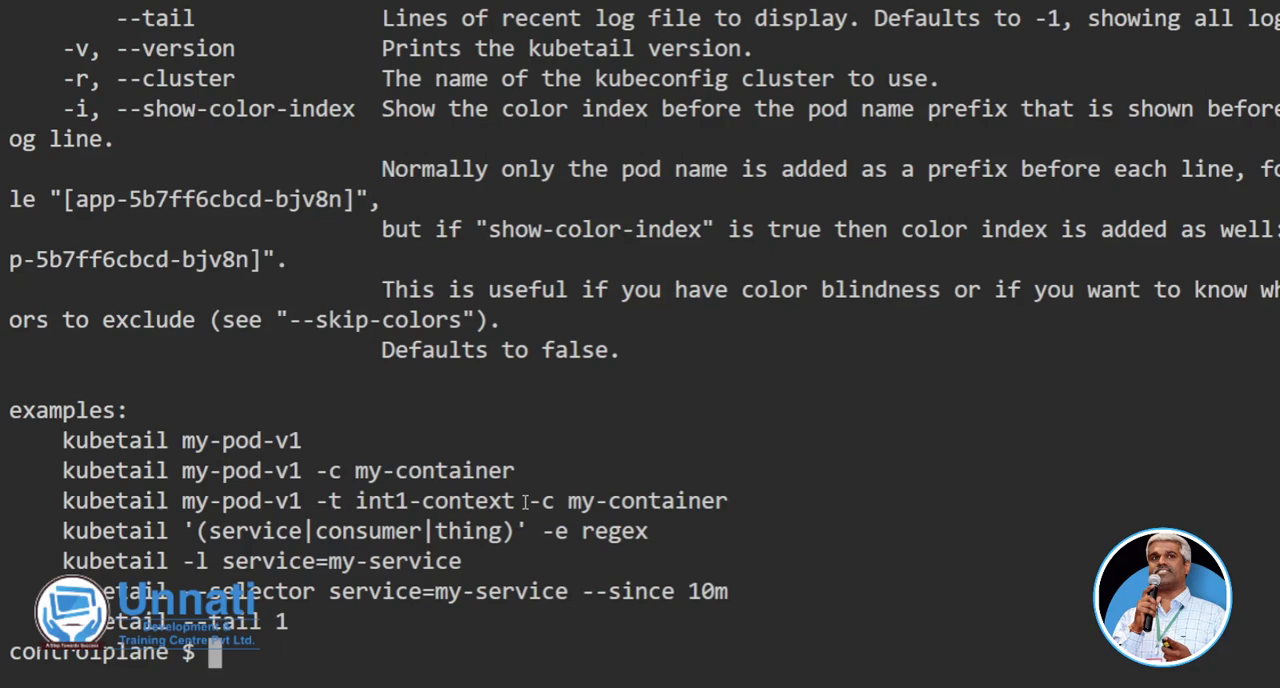
type("kubectl get pods")
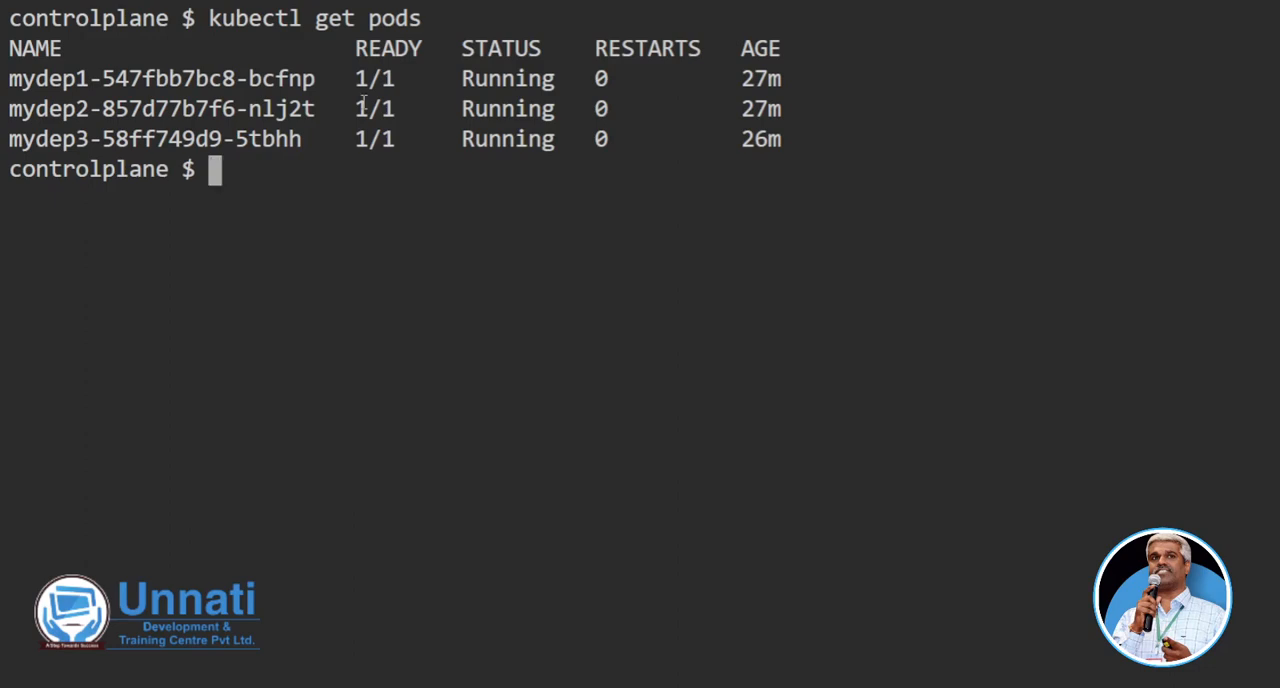
- Run kubetail mydep1,mydep2 and highlight the pod names and request lines in the combined log stream
type("kubetail mydep1,mydep2")
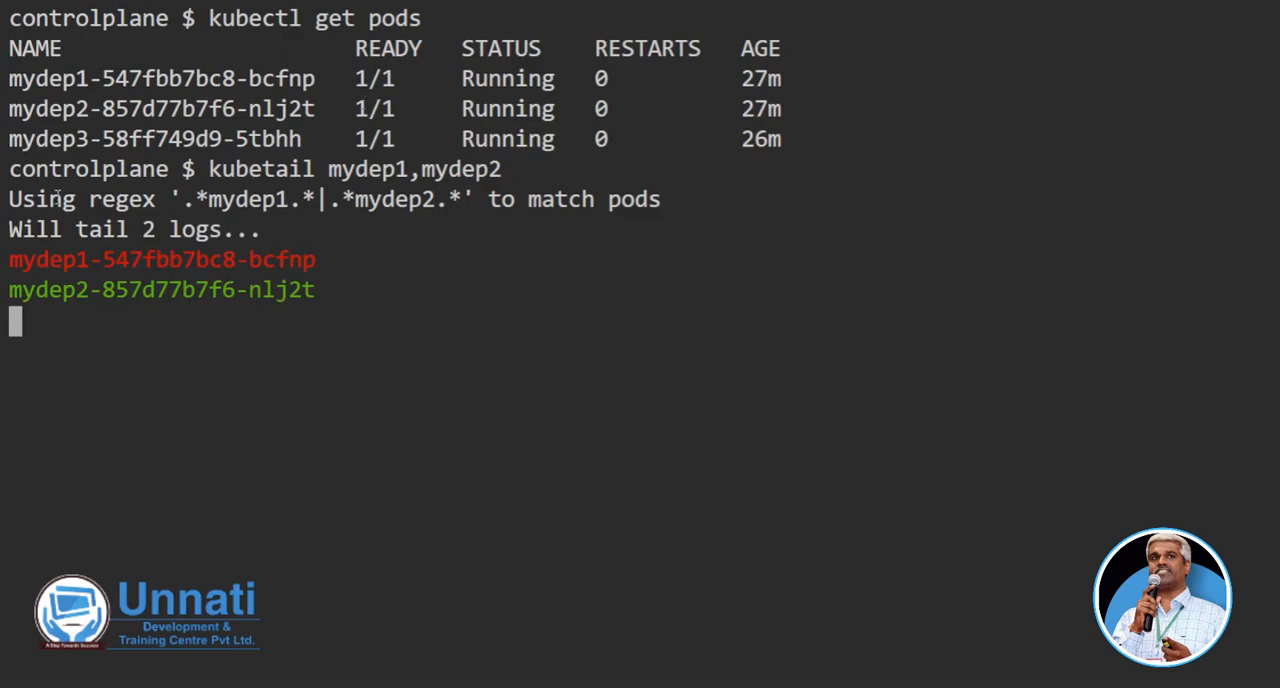
left_click_drag(8, 200, 660, 200)
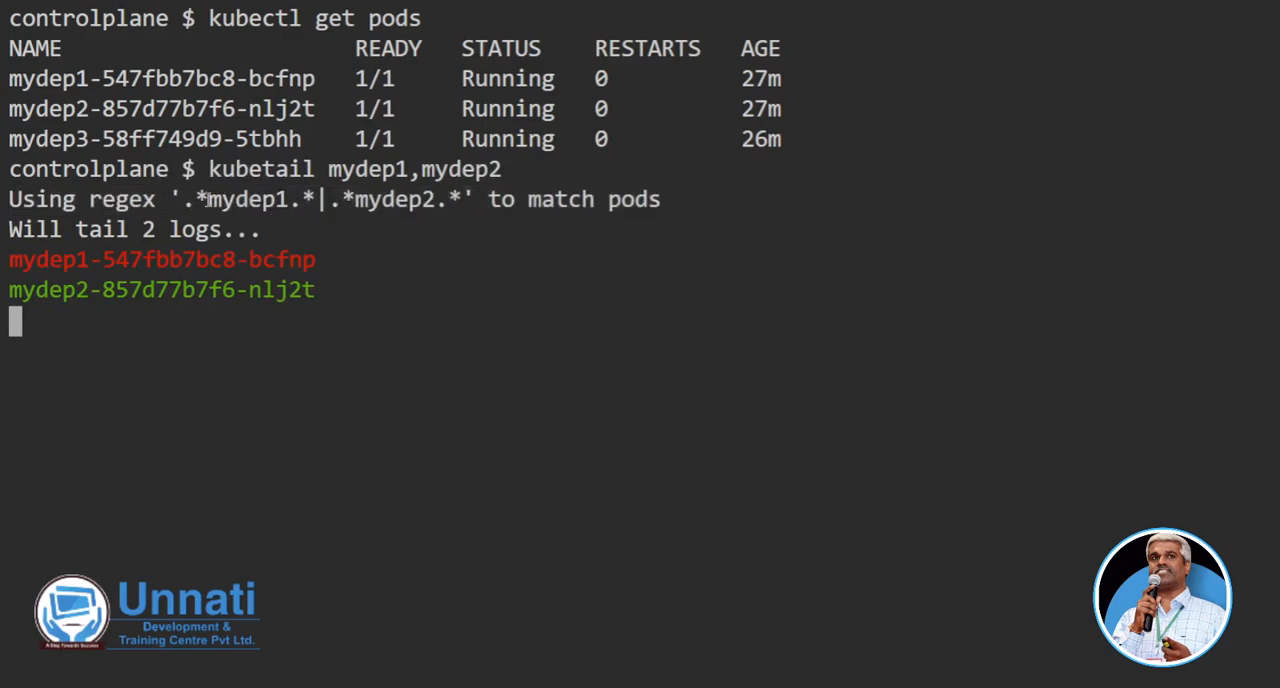
double_click(250, 200)
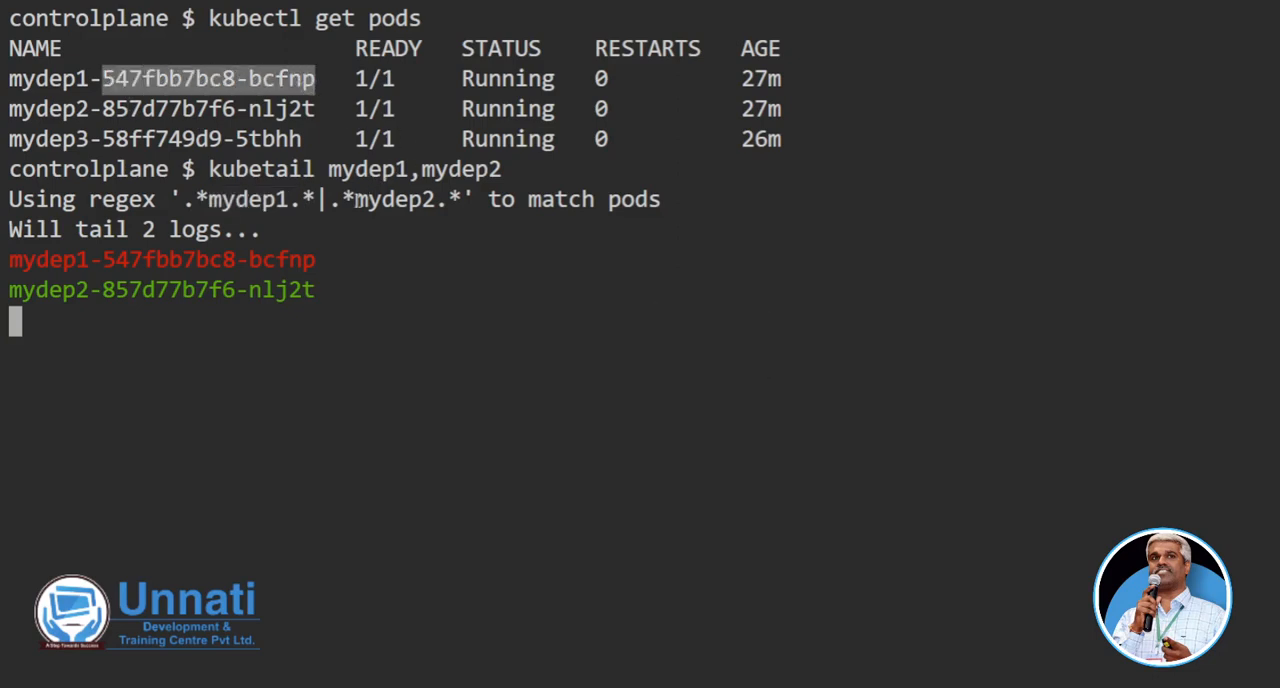
double_click(392, 200)
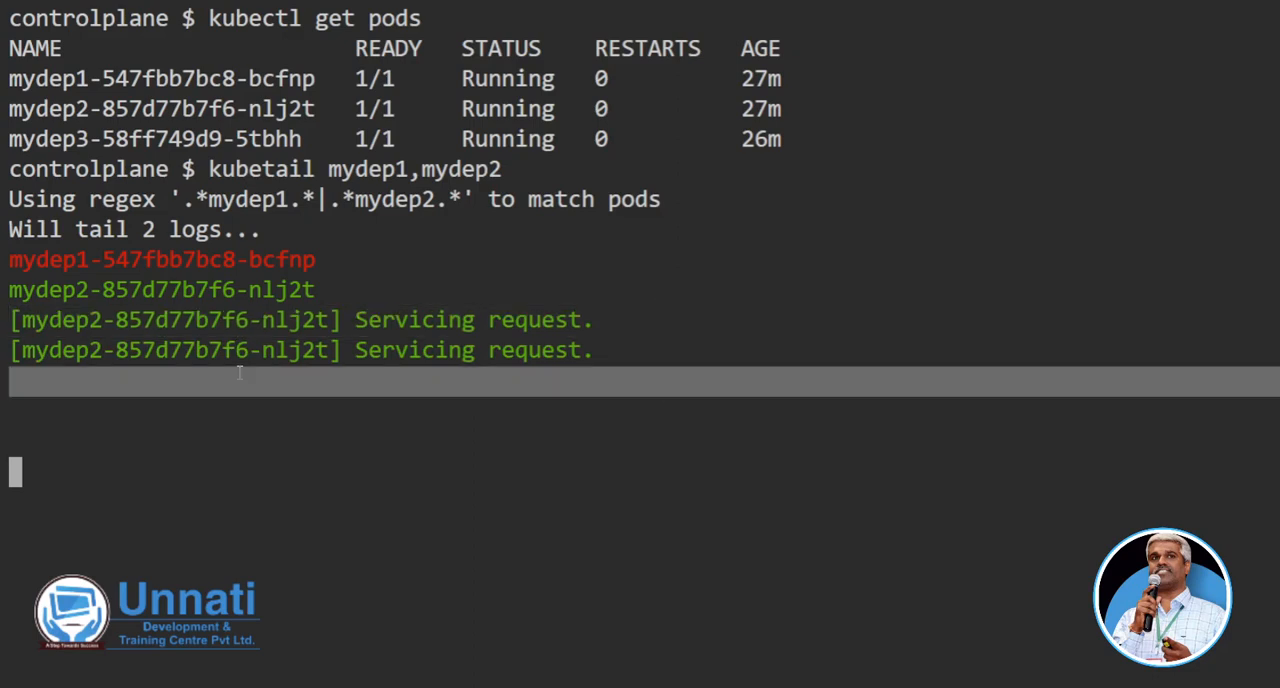
double_click(176, 320)
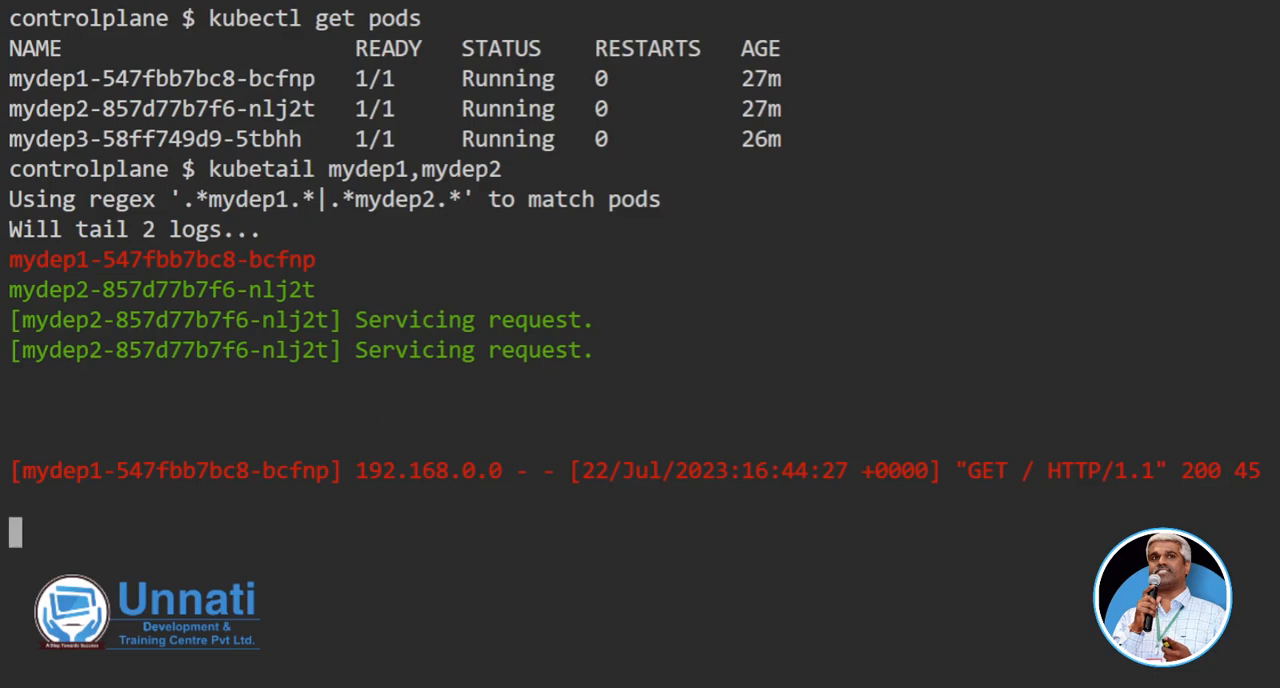
- Stop tailing the two pods' logs with Ctrl+C
key("ctrl+c")
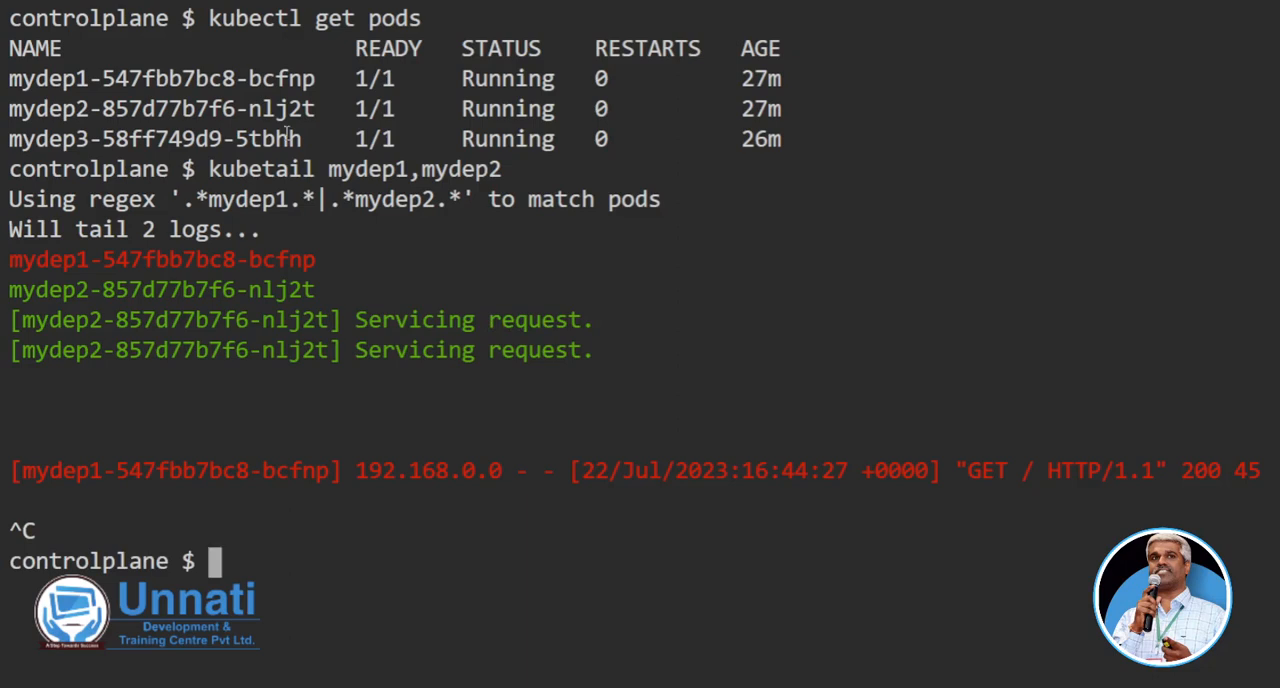
- Run kubetail .*mydep* to follow all three mydep pods' logs, then stop with Ctrl+C
type("kubetail .*mydep*")
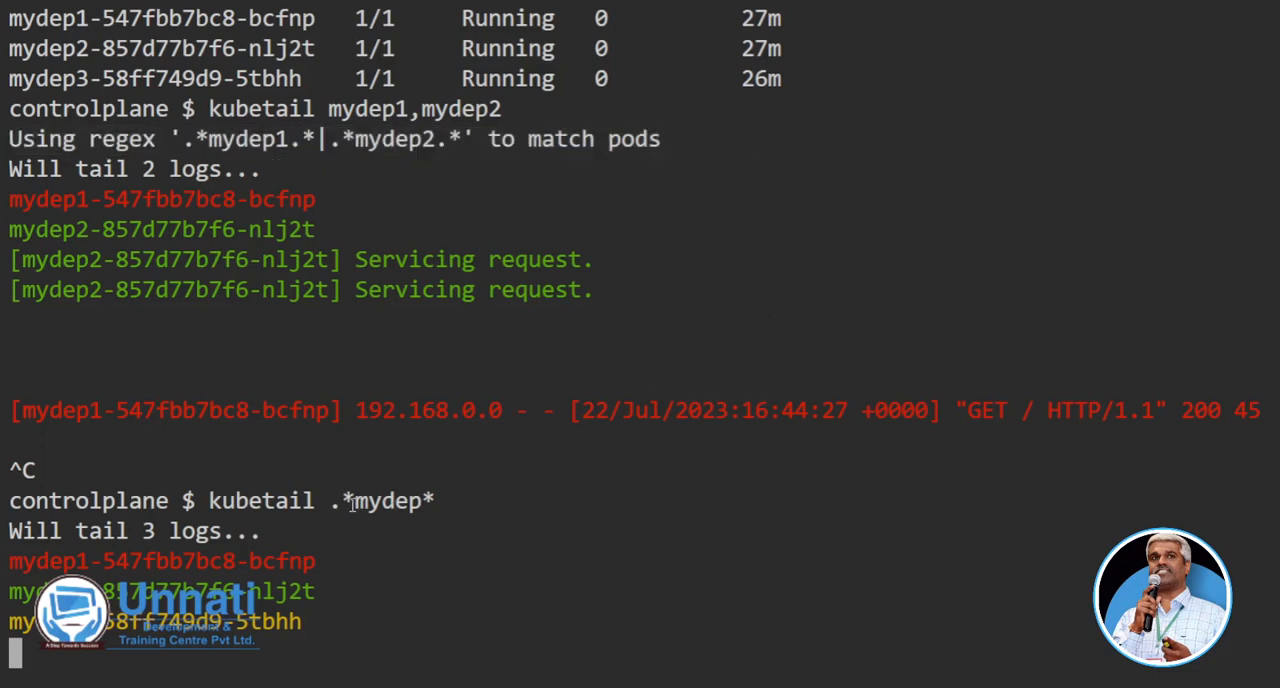
double_click(386, 500)
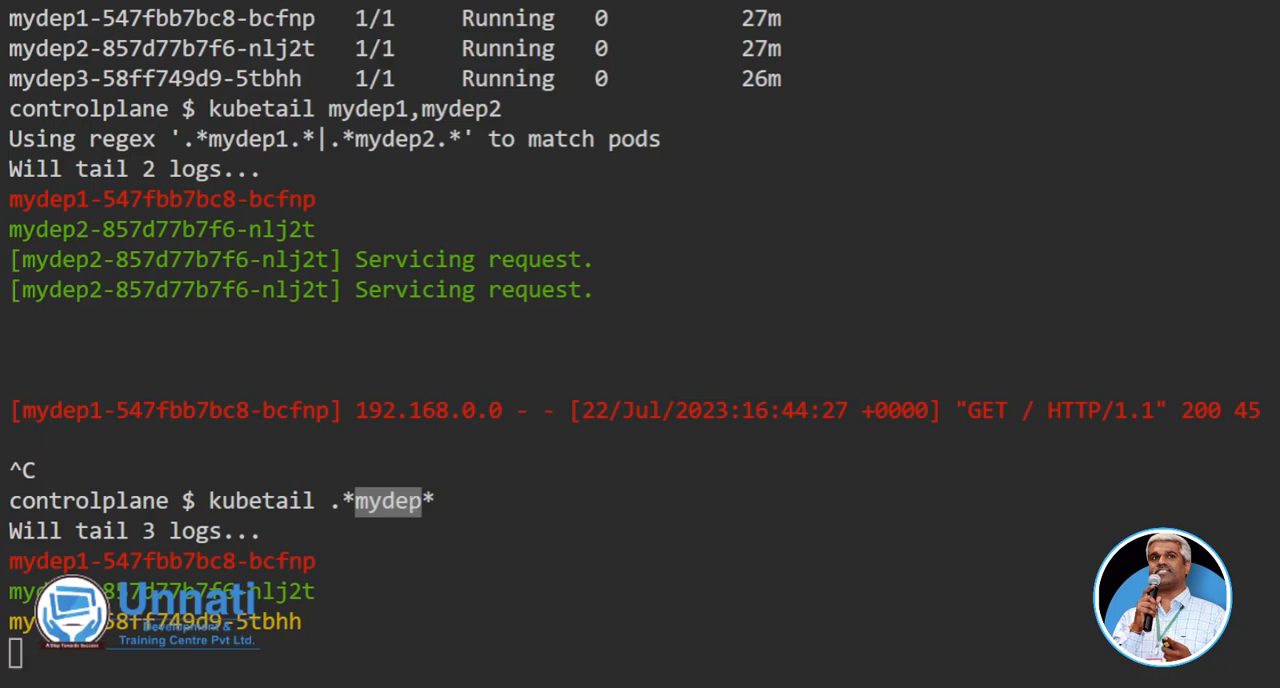
key("ctrl+c")
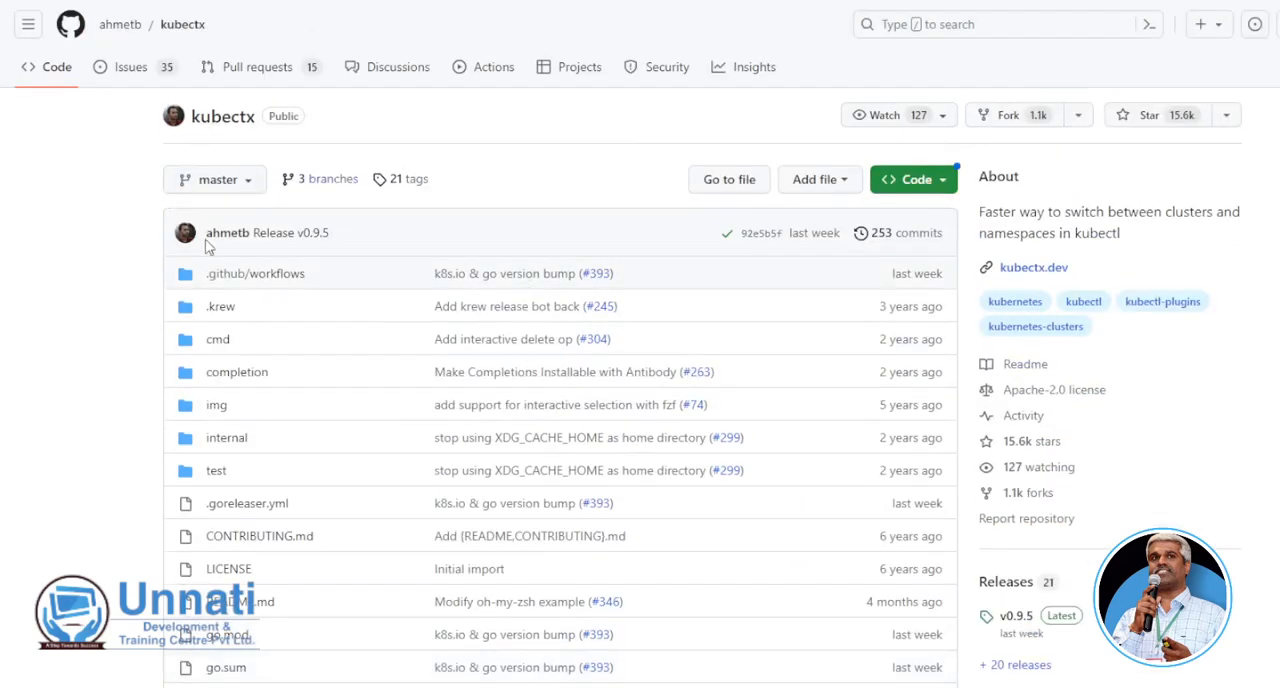
mouse_move(462, 328)
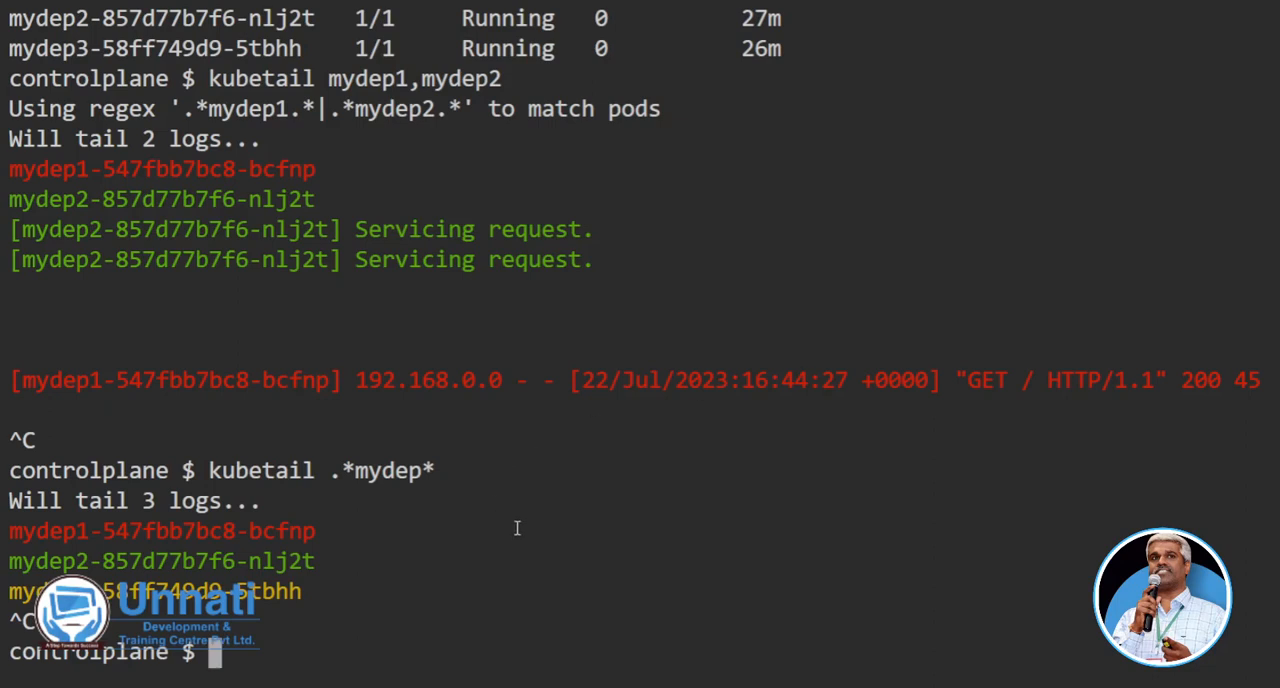
- Attempt sudo git clone of ahmetb/kubectx into /opt/kubectx from the home directory; it already exists
type("sudo git clone https://github.com/ahmetb/kubectx /opt/kubectx")
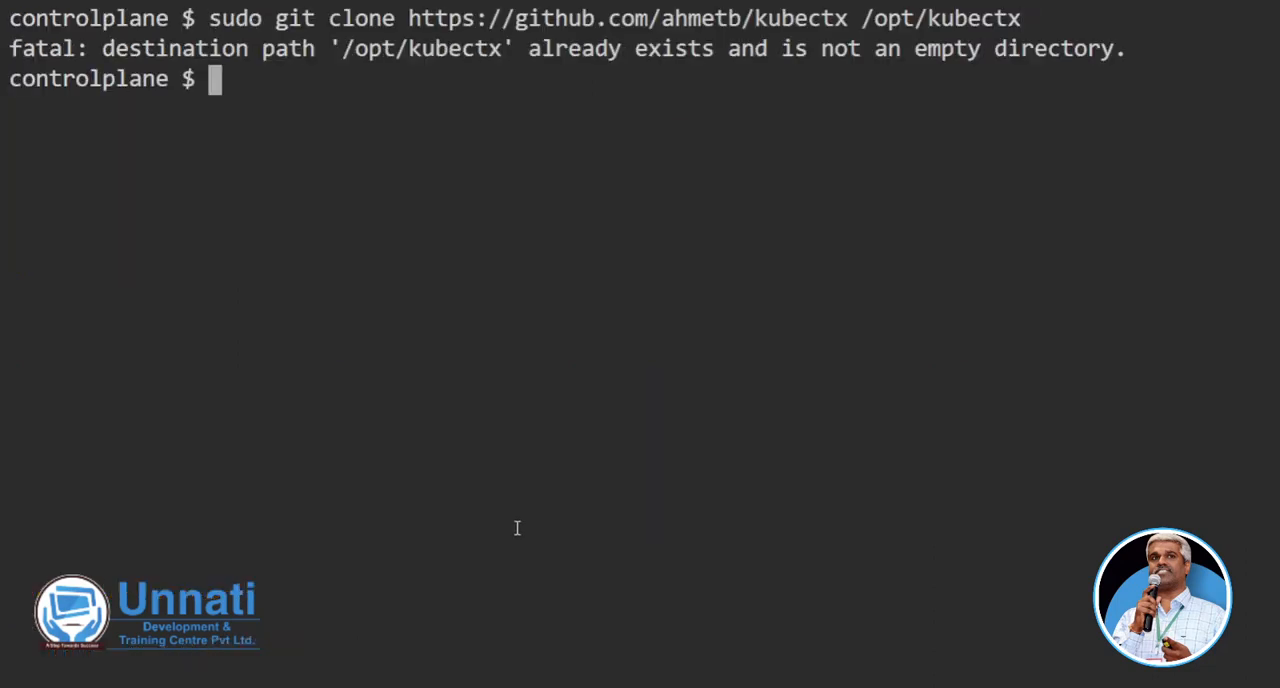
type("cd")
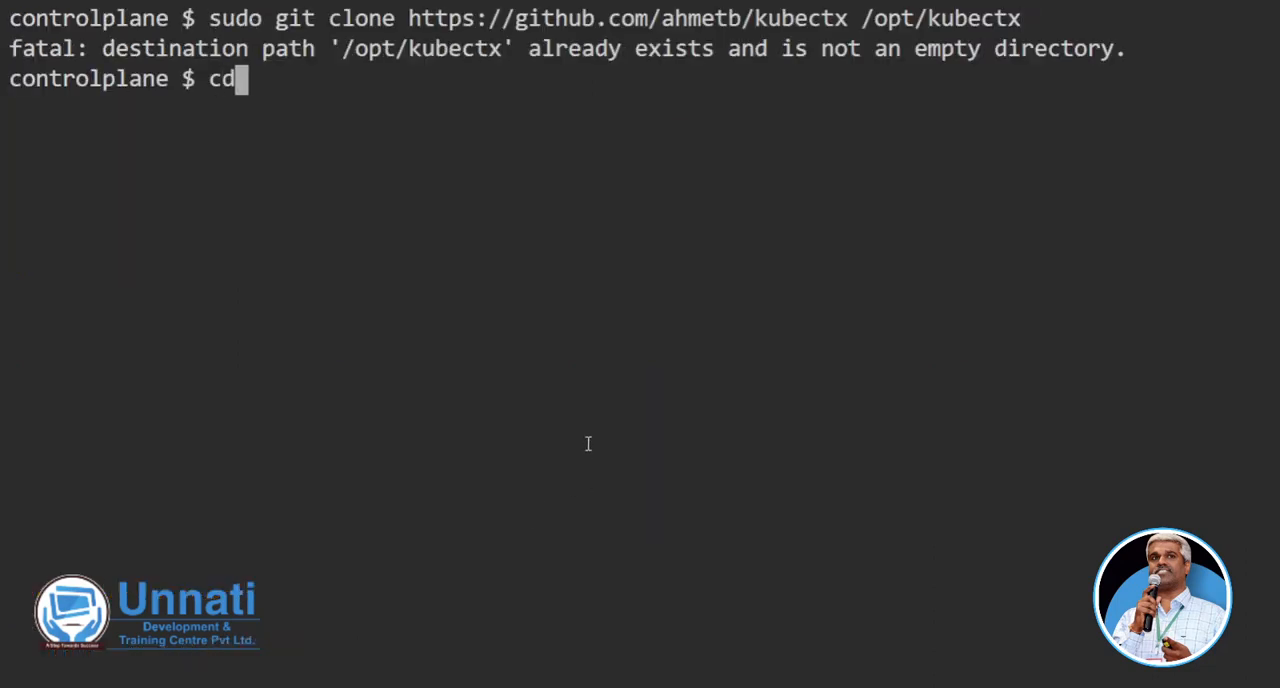
key("Return")
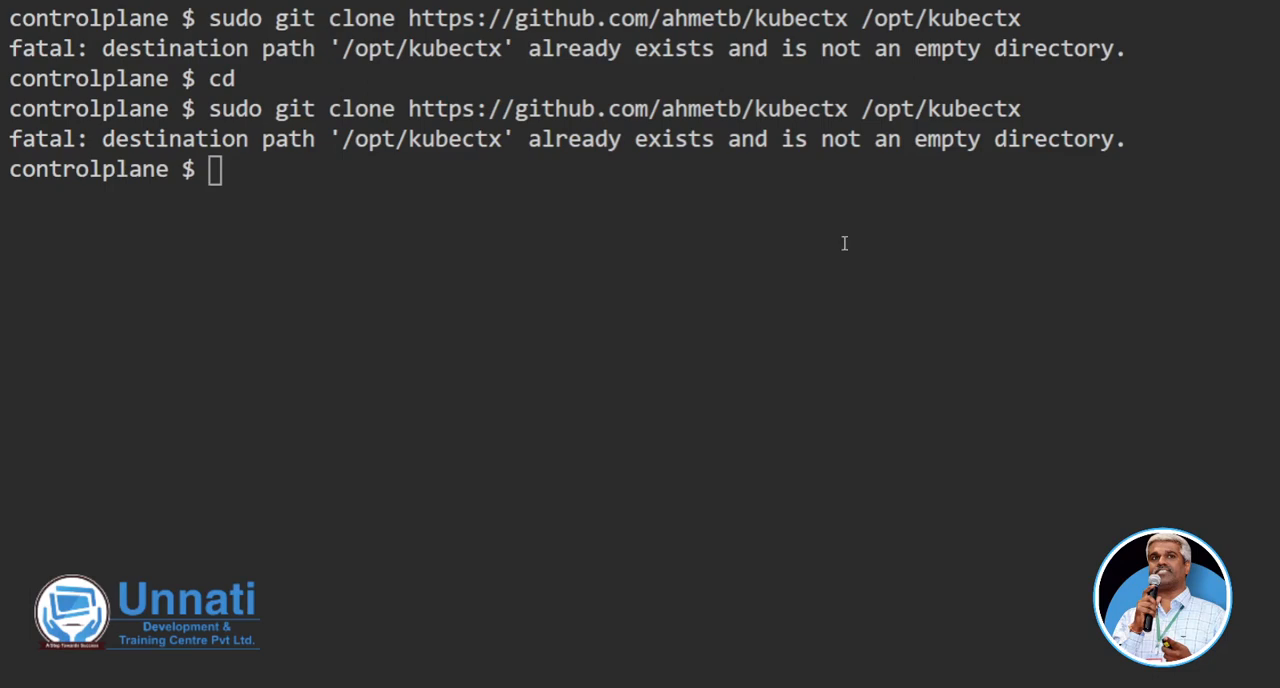
type("sudo git clone https://github.com/ahmetb/kubectx /opt/kubectx")
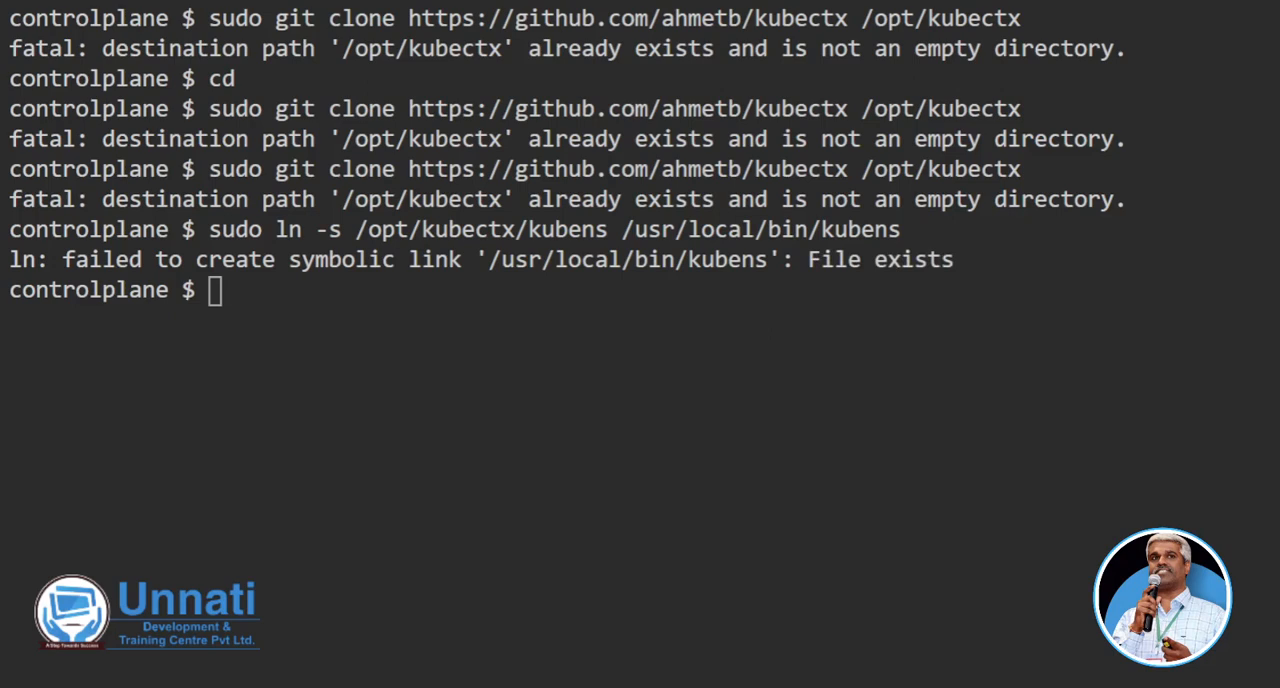
- List namespaces with kubens and switch the active namespace to unnati
type("kubectl")
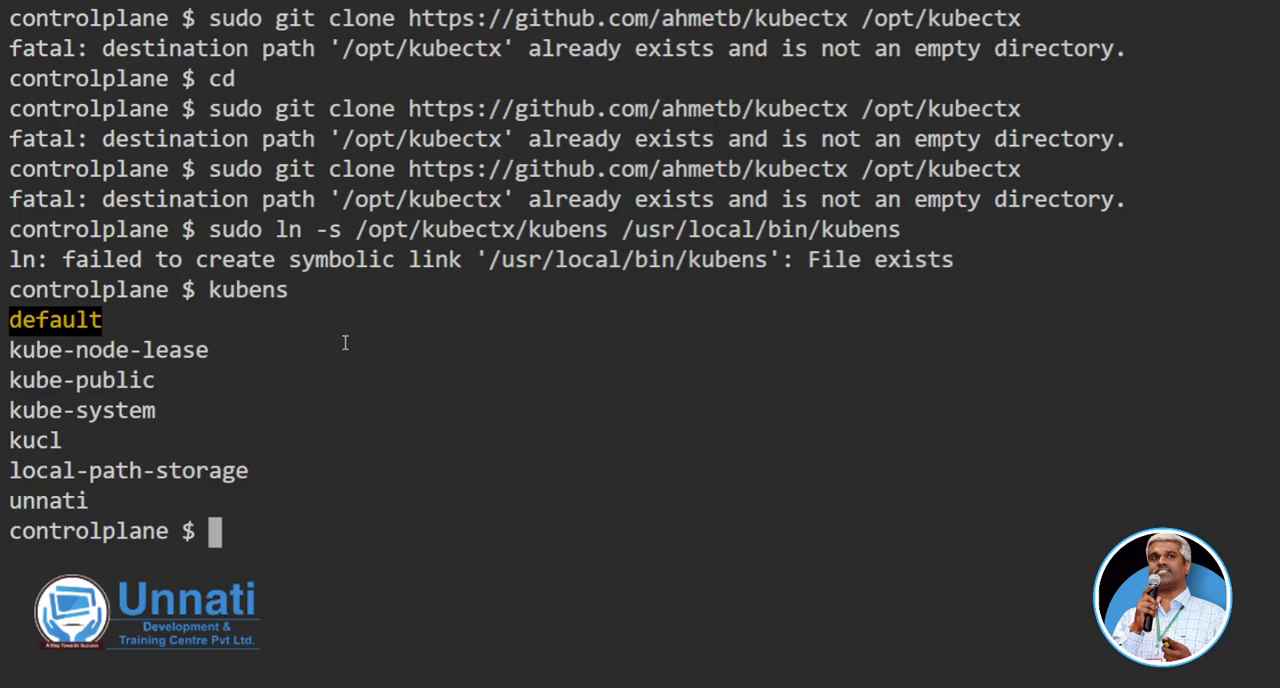
type("kubectl")
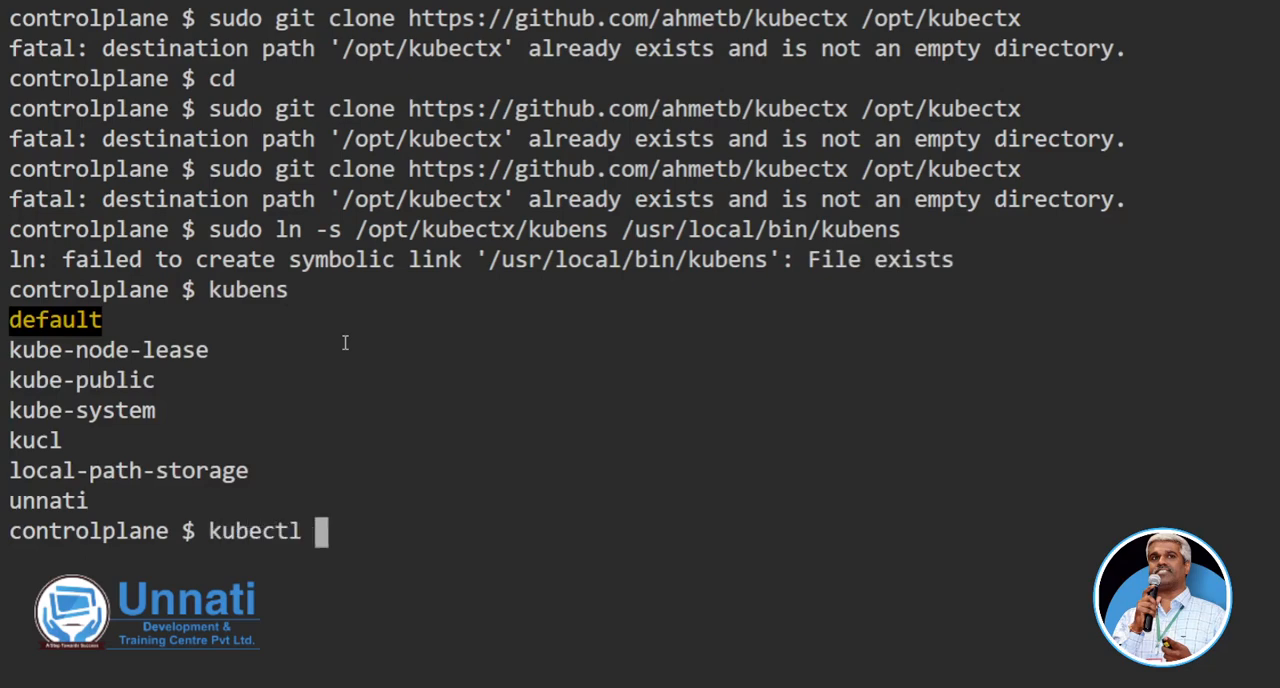
type("kubens")
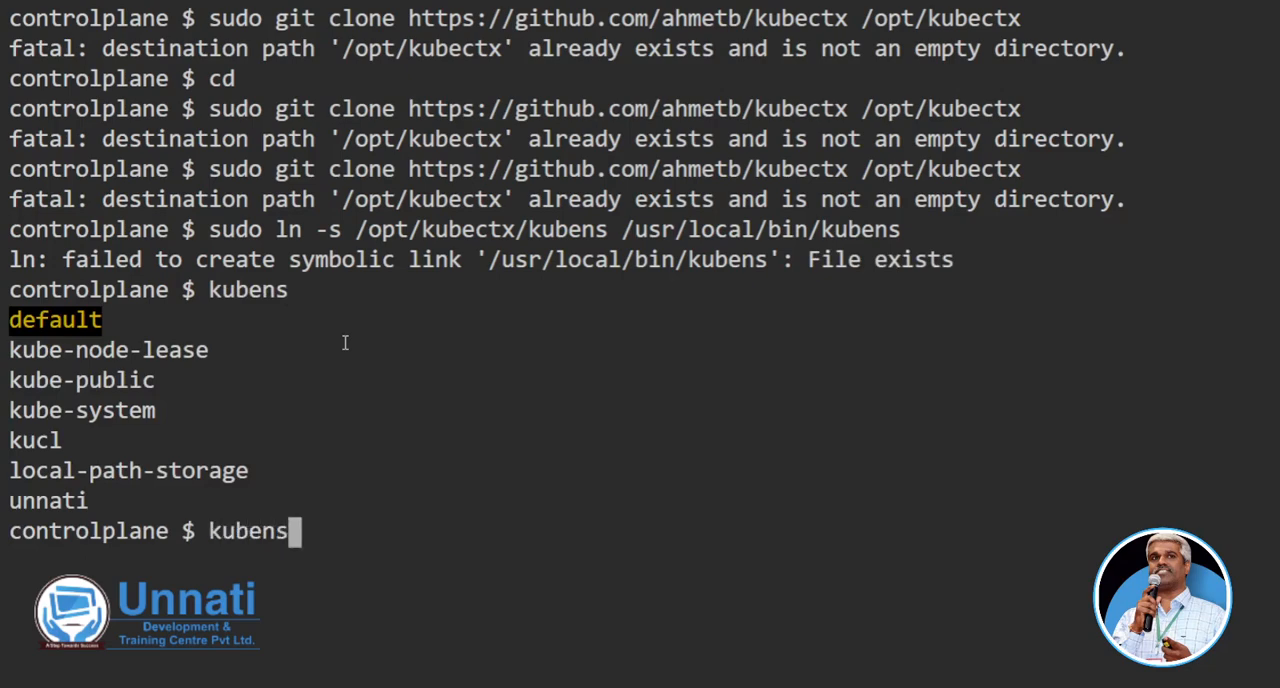
type("unn")
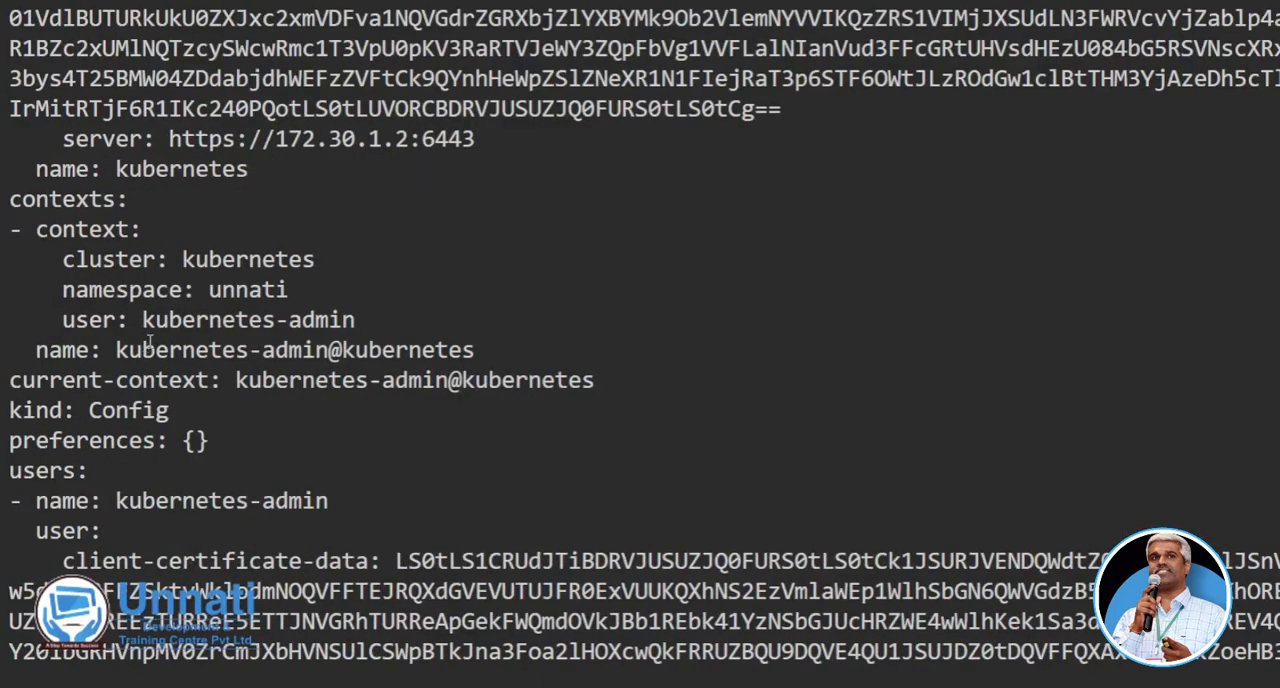
- Switch back to the previous namespace and cat .kube/config to confirm it is default
double_click(176, 288)
type("kubens  -")
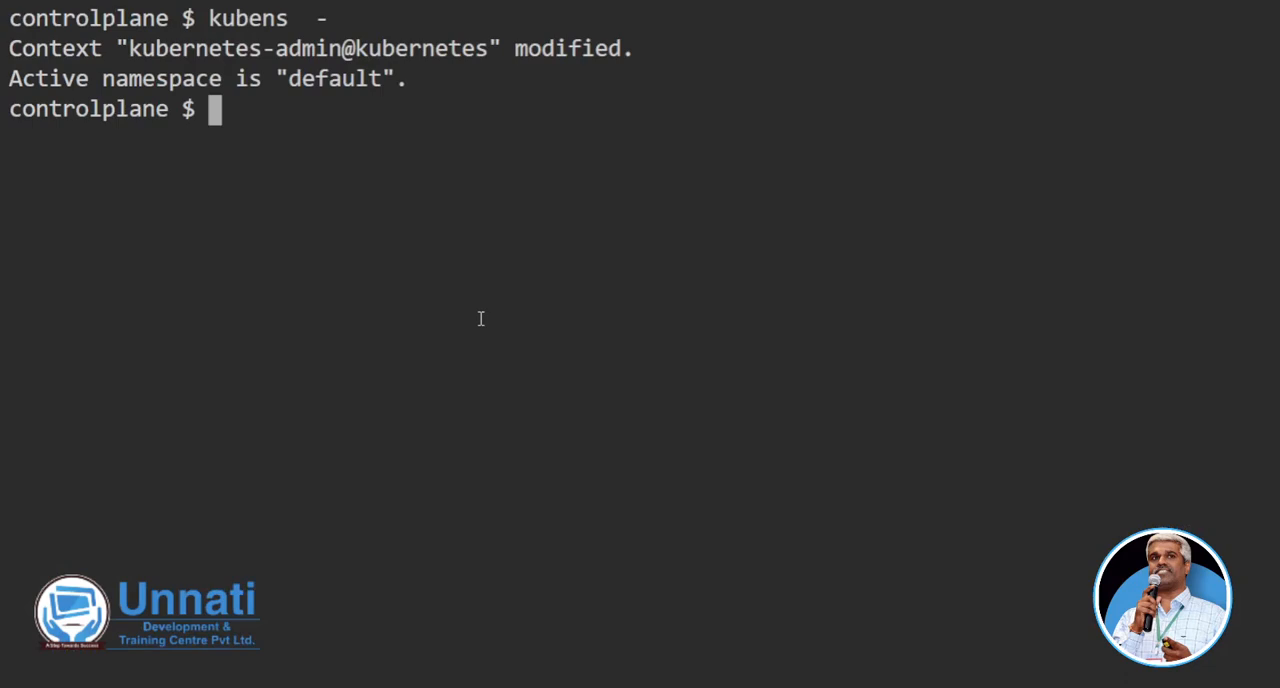
type("cd -")
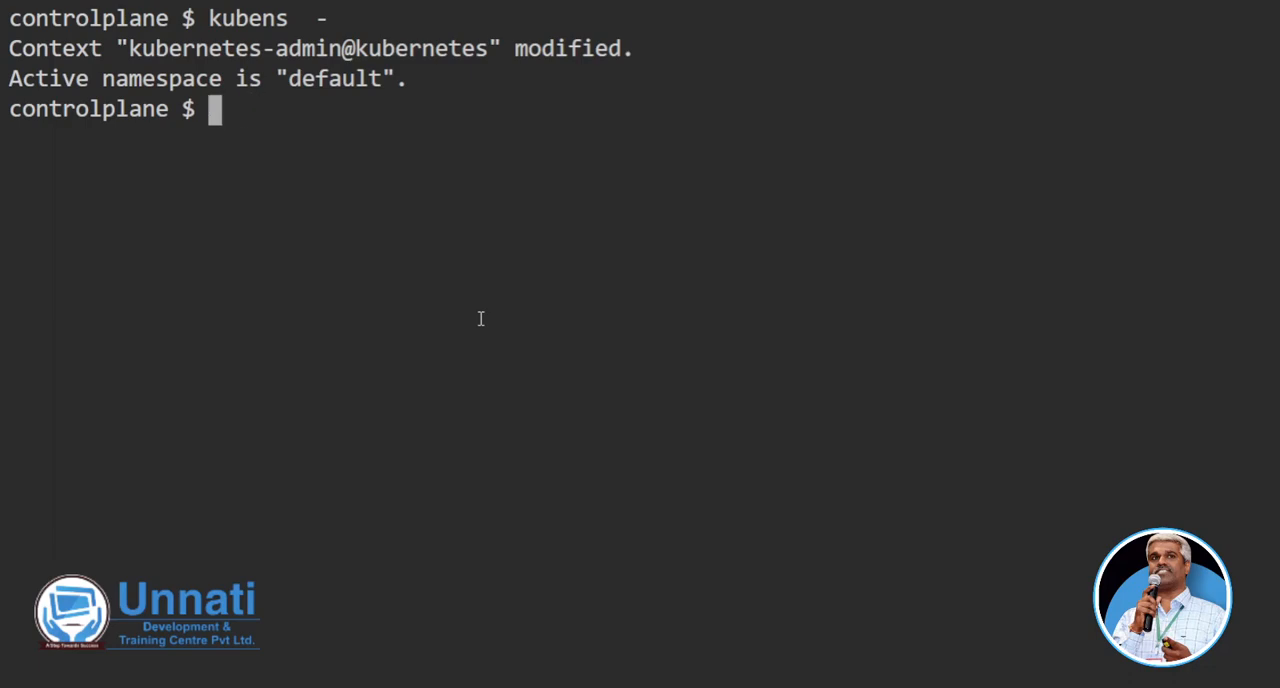
type("cat .kube/config")
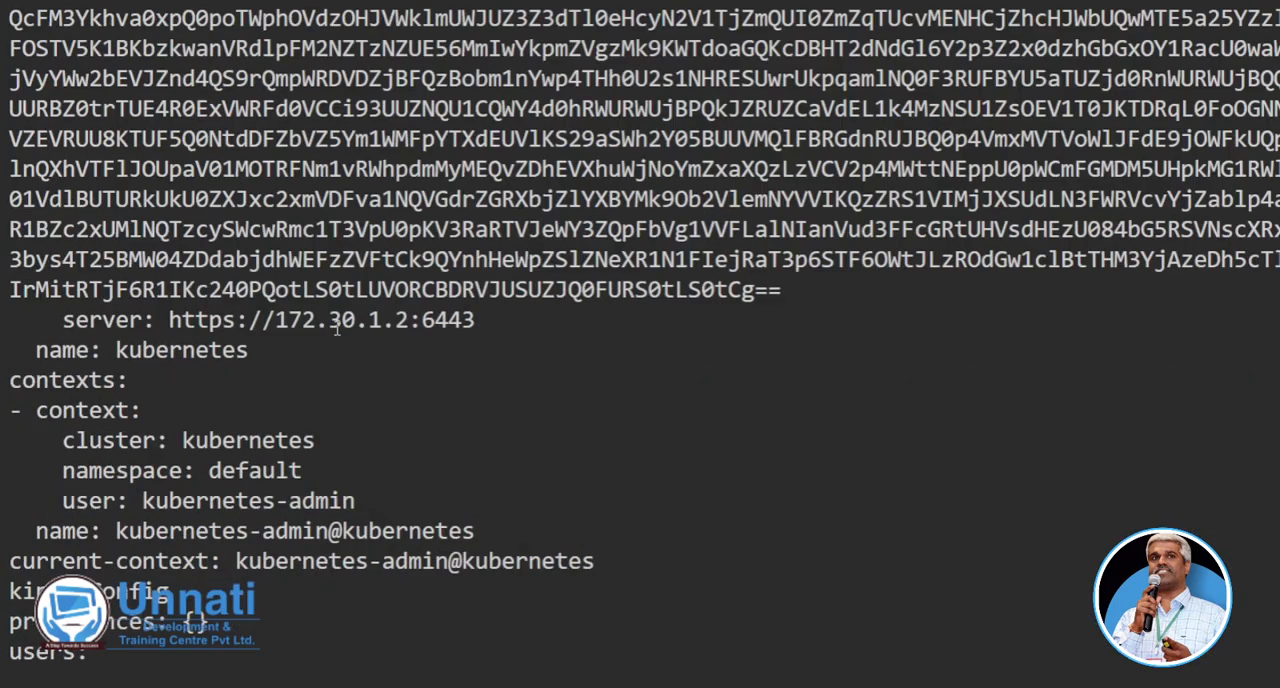
mouse_move(232, 504)
type("kubens kucl")
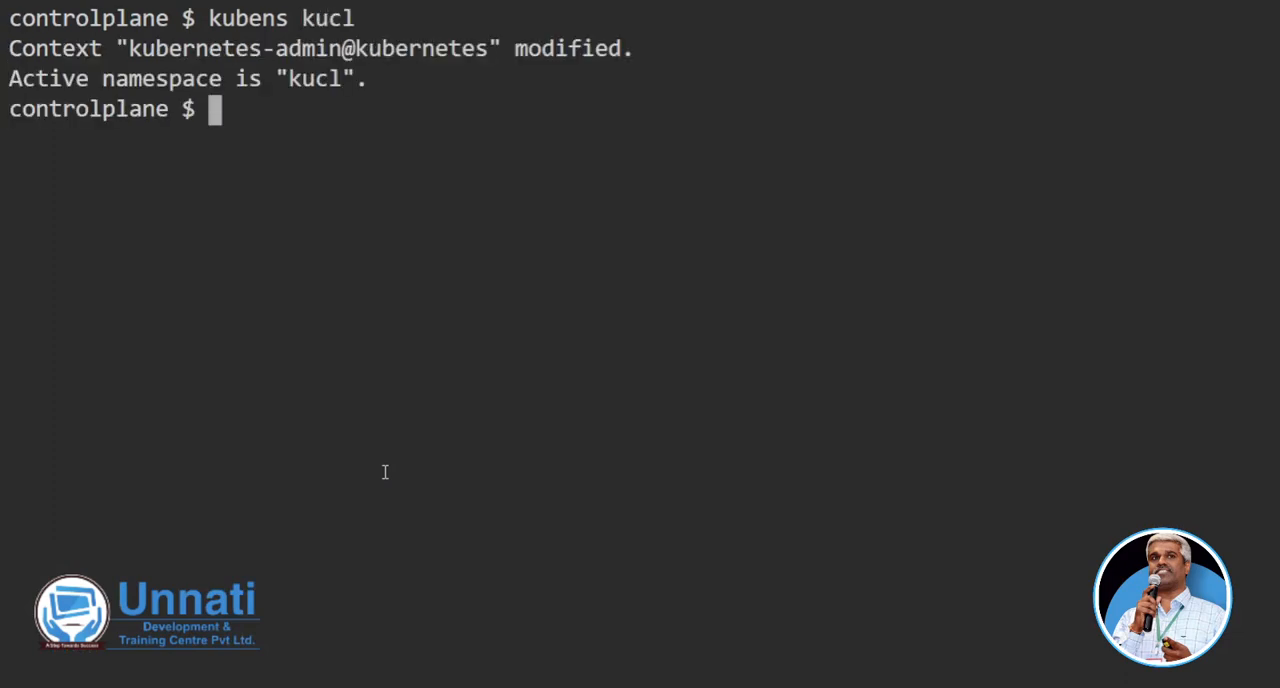
- Find no pods with kubectl get pods in kucl, then run kubens default to return to the default namespace
type("kubectl get pods")
type("kubetail")
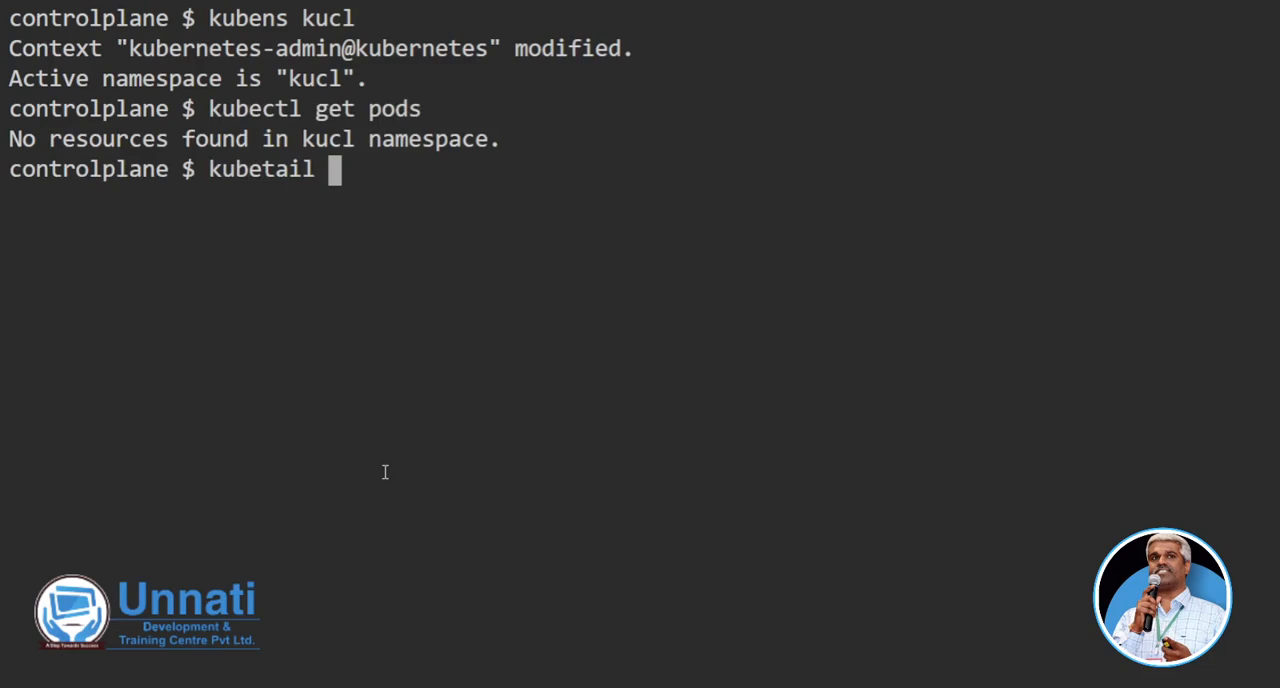
type("kubectl get po")
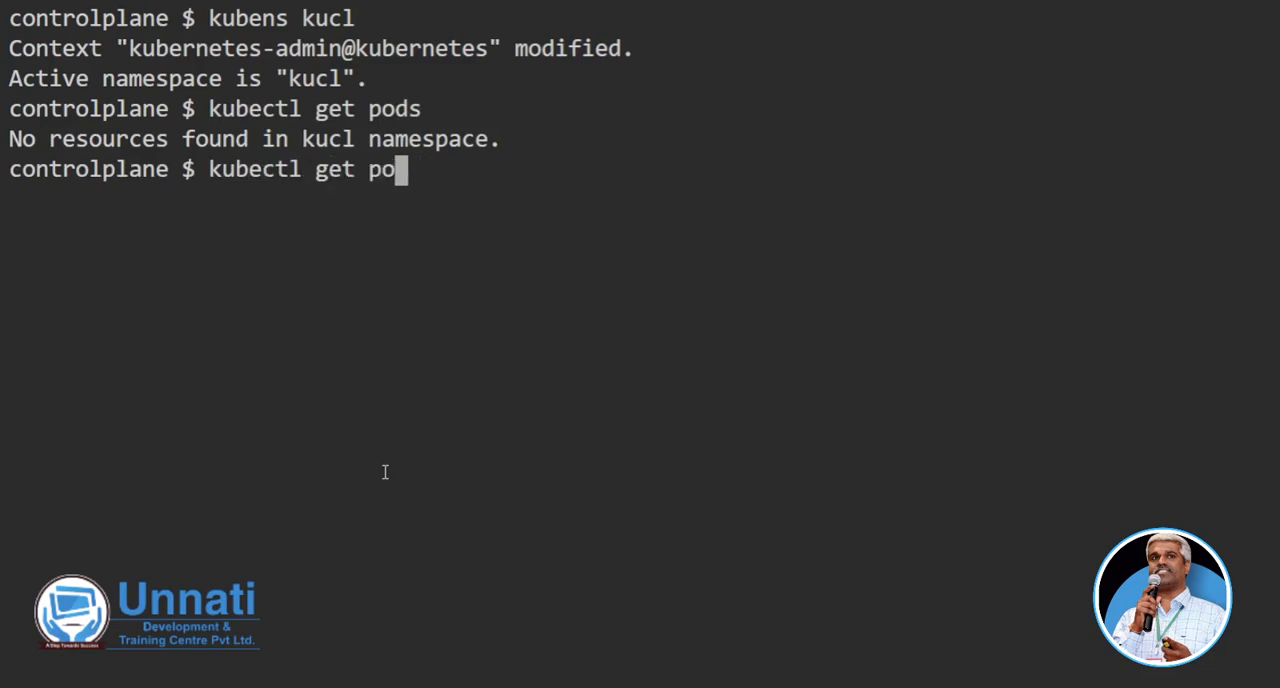
type("kubens")
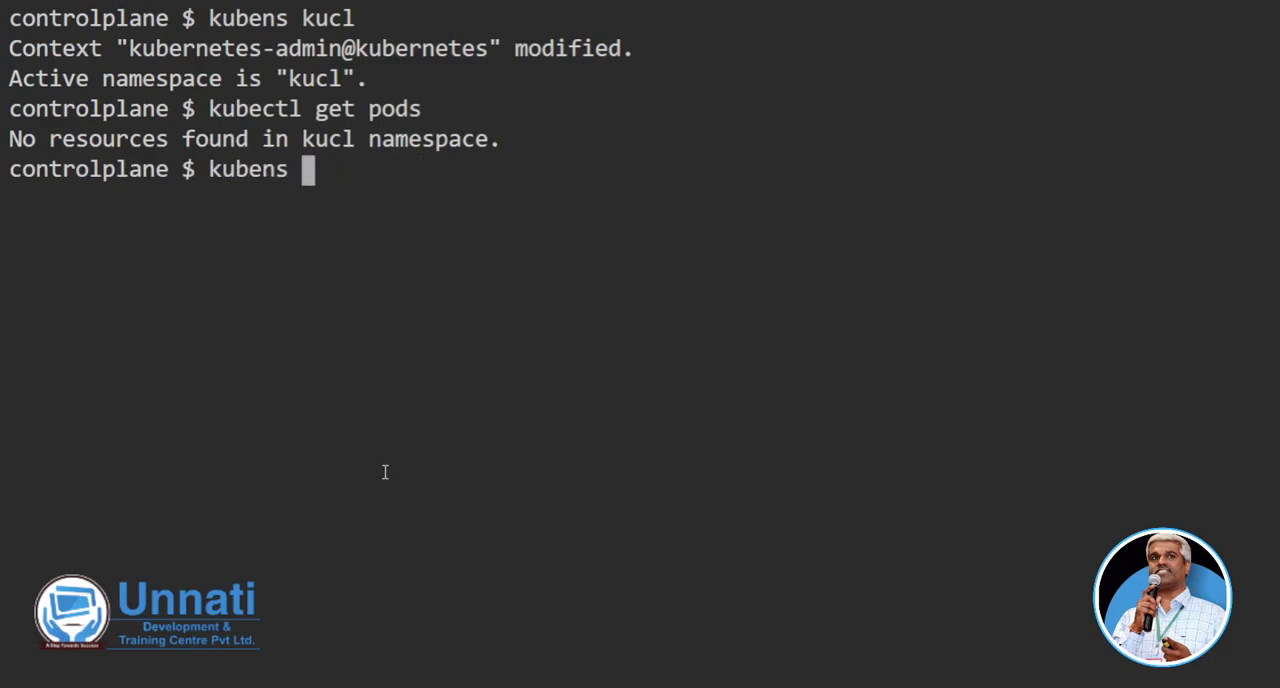
type("default")
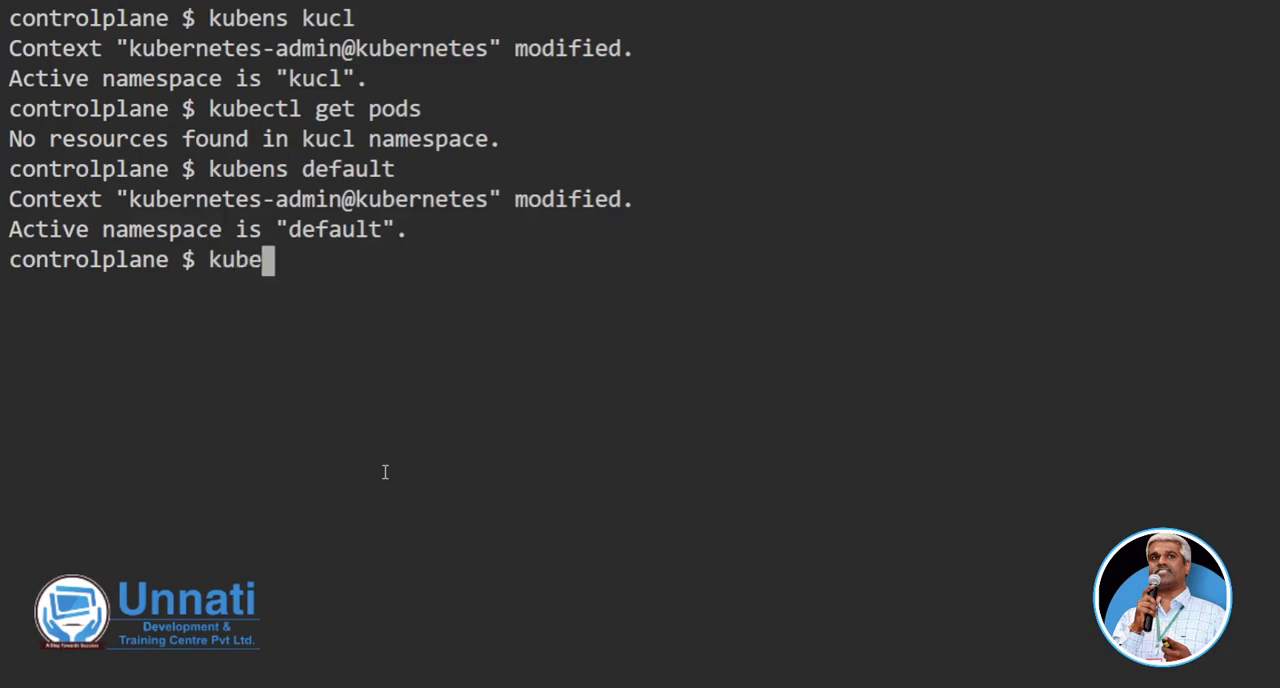
- Run kubetail .*mydep* to follow the three mydep pod logs, then stop with Ctrl+C
type("tail")
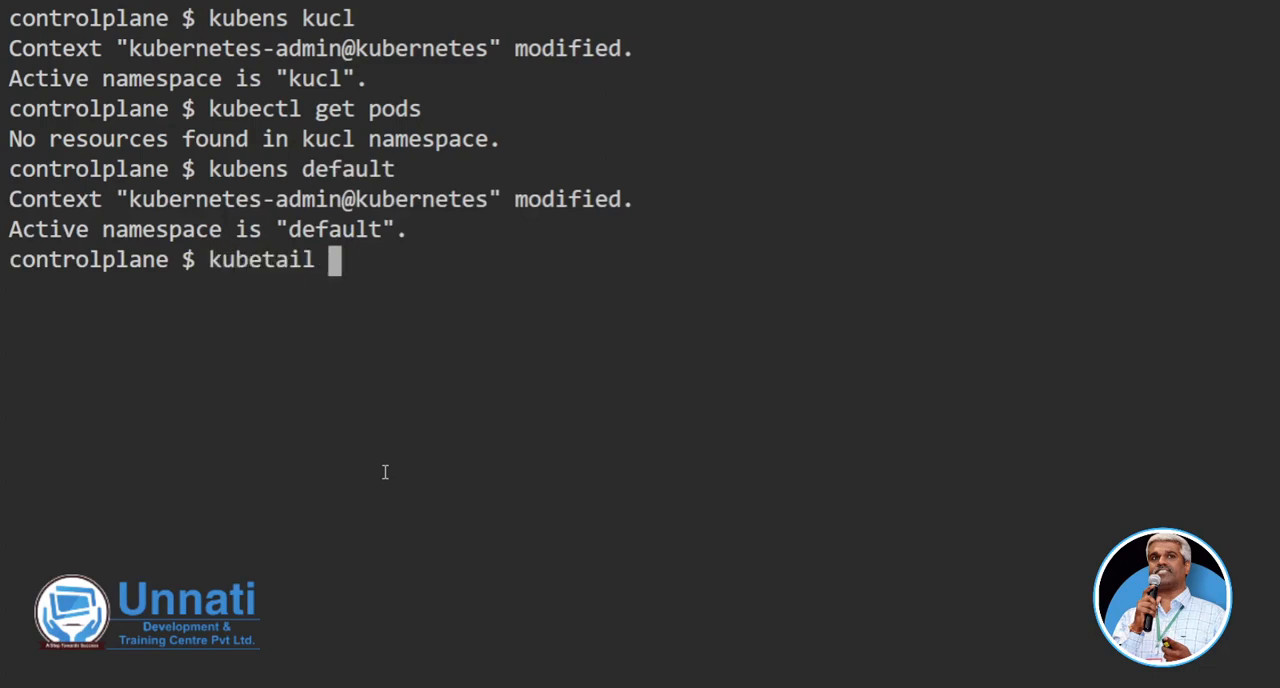
type(".*")
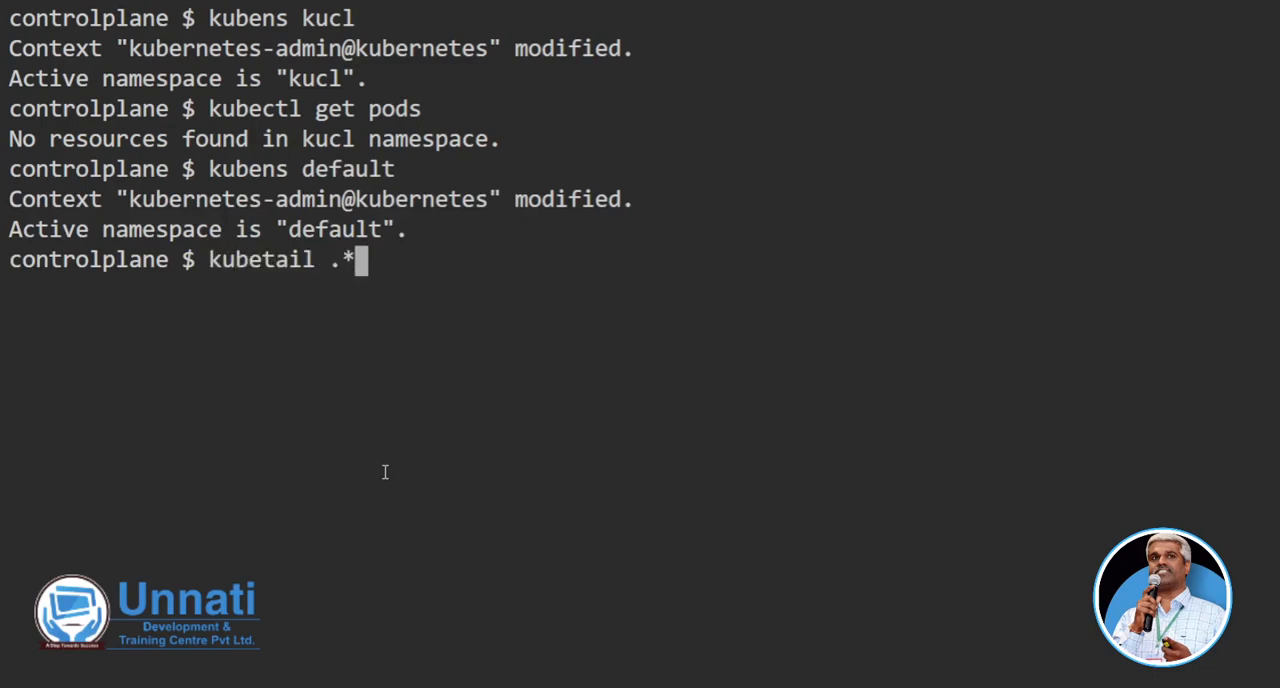
type("mydep*")
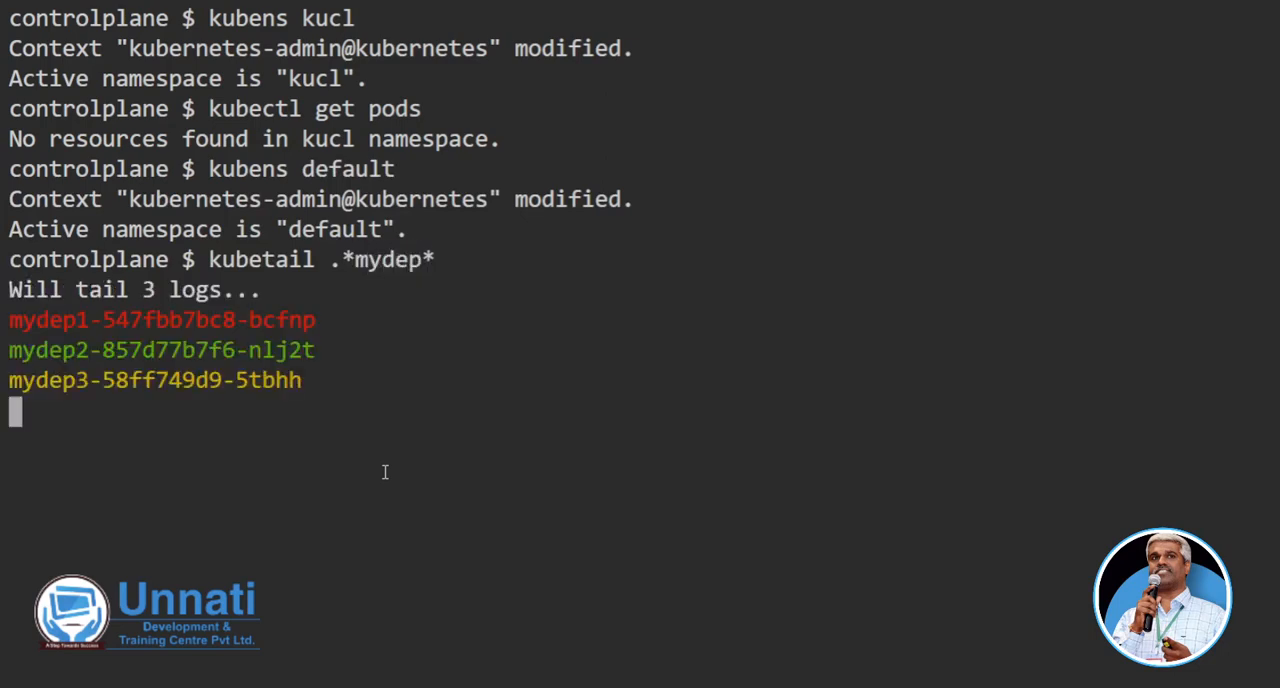
key("ctrl+c")
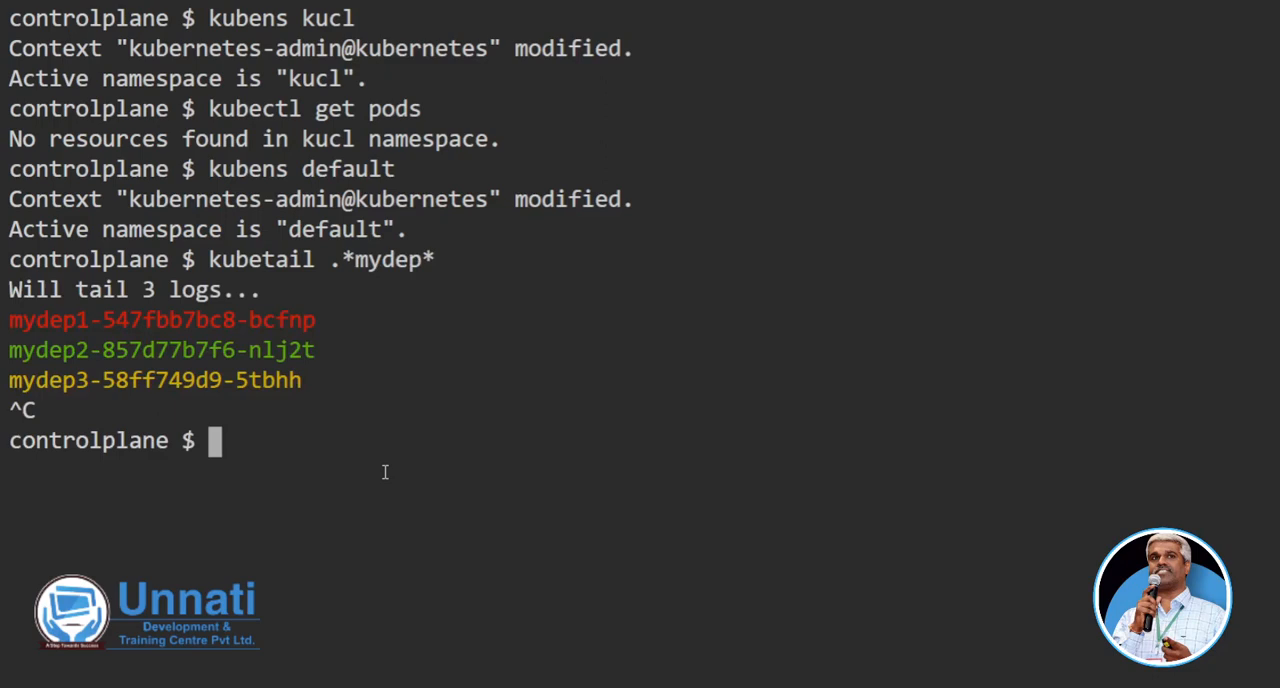